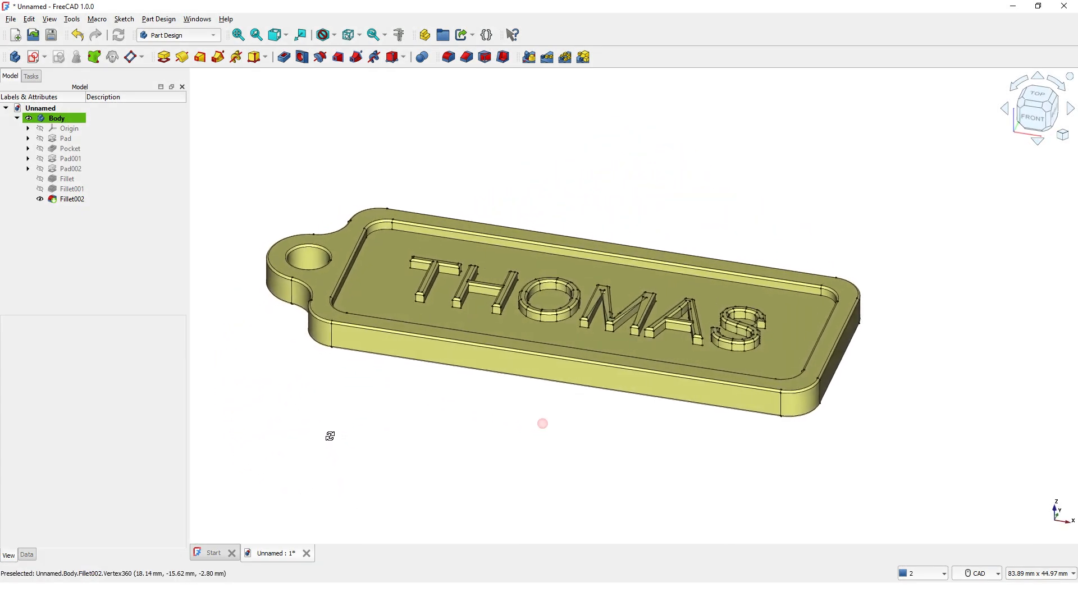
Create a new Parametric Part document and open an empty sketch on the XY plane.
scroll("up", 3)
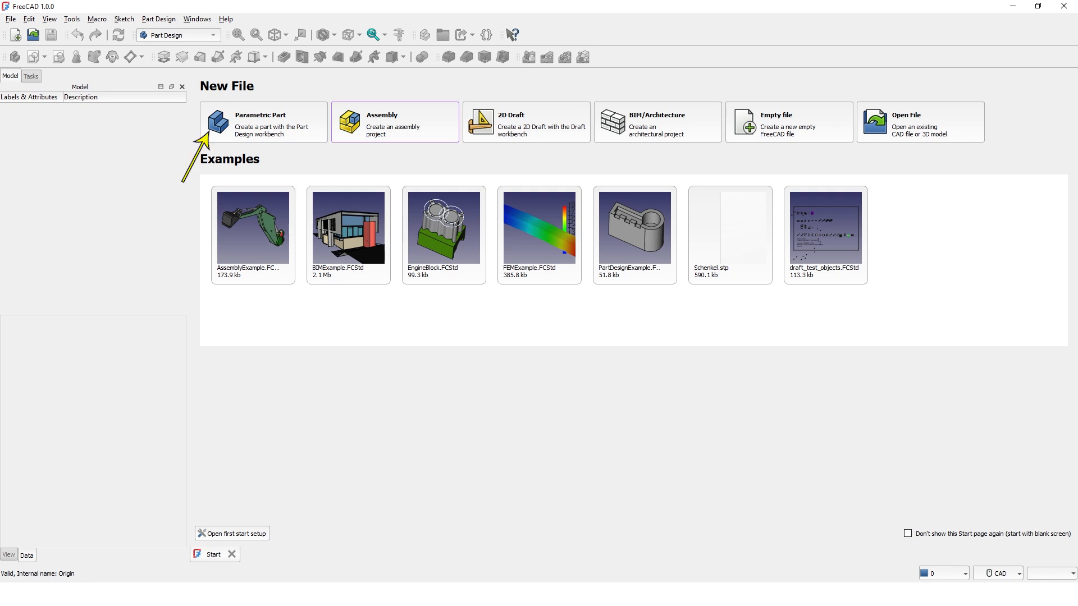
mouse_move(290, 135)
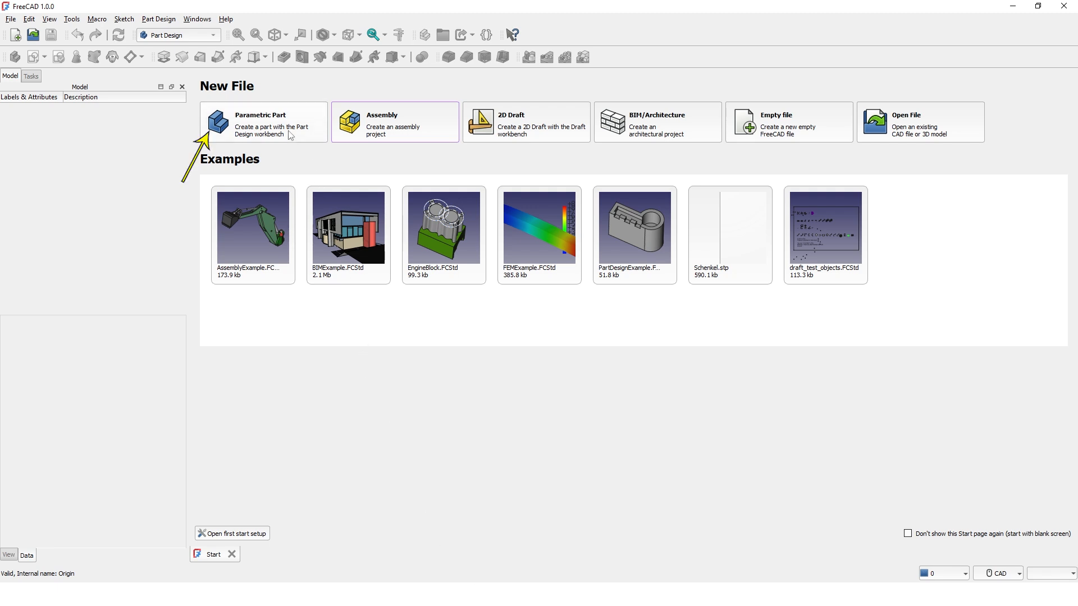
left_click(263, 122)
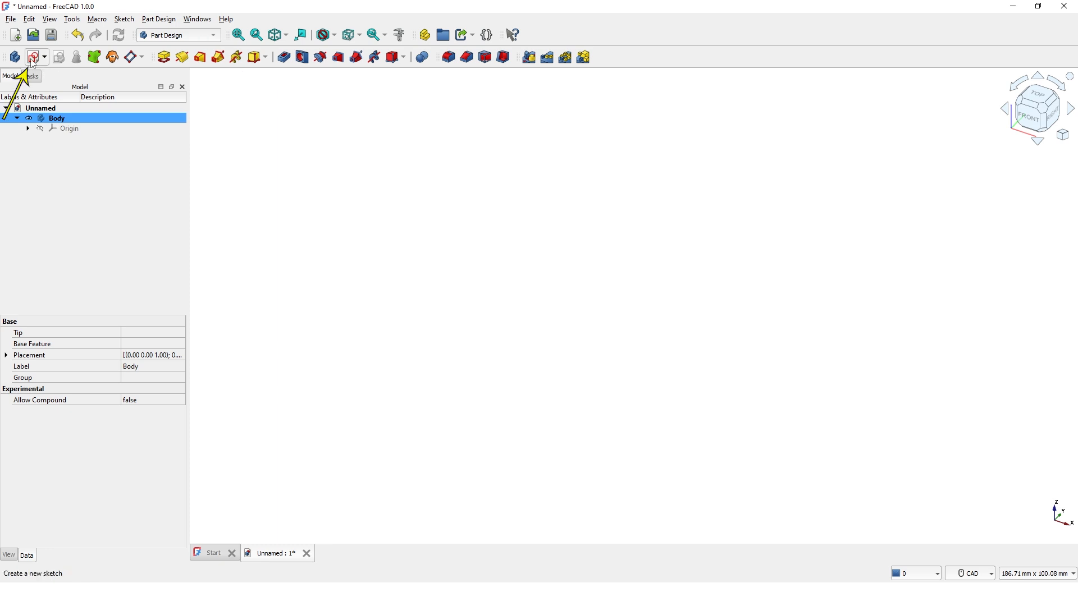
left_click(31, 57)
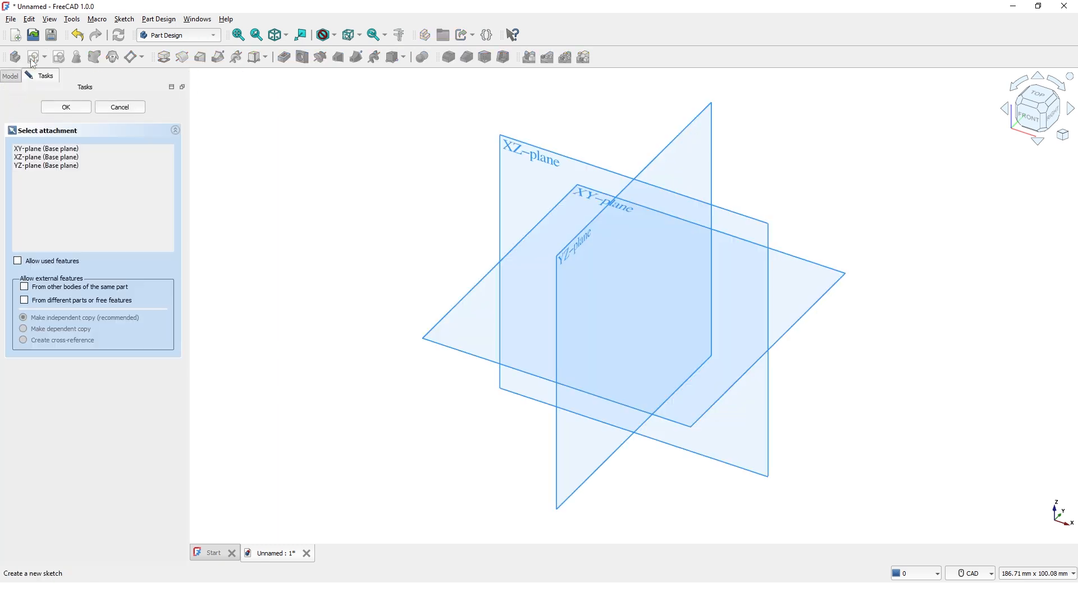
mouse_move(450, 316)
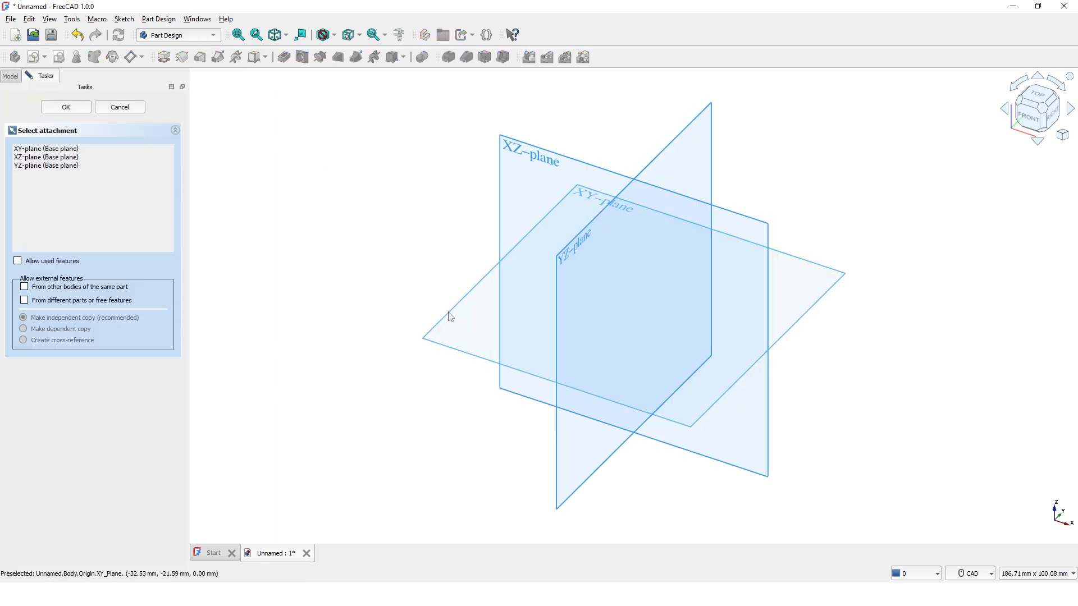
left_click(65, 106)
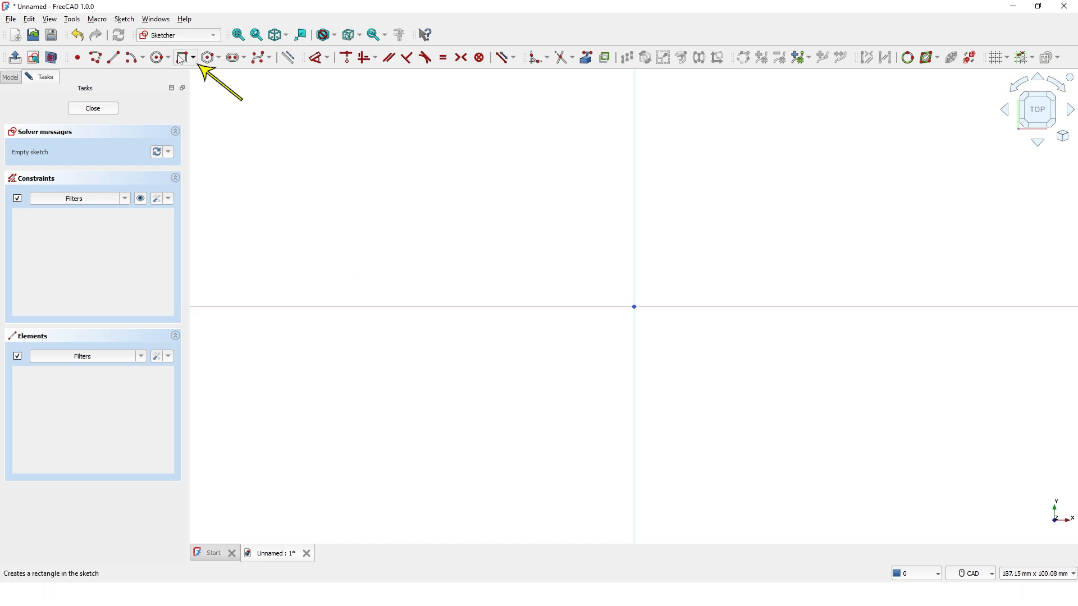
Draw a 50 by 20 mm rectangle with R3 rounded corners and close the sketch.
left_click(181, 57)
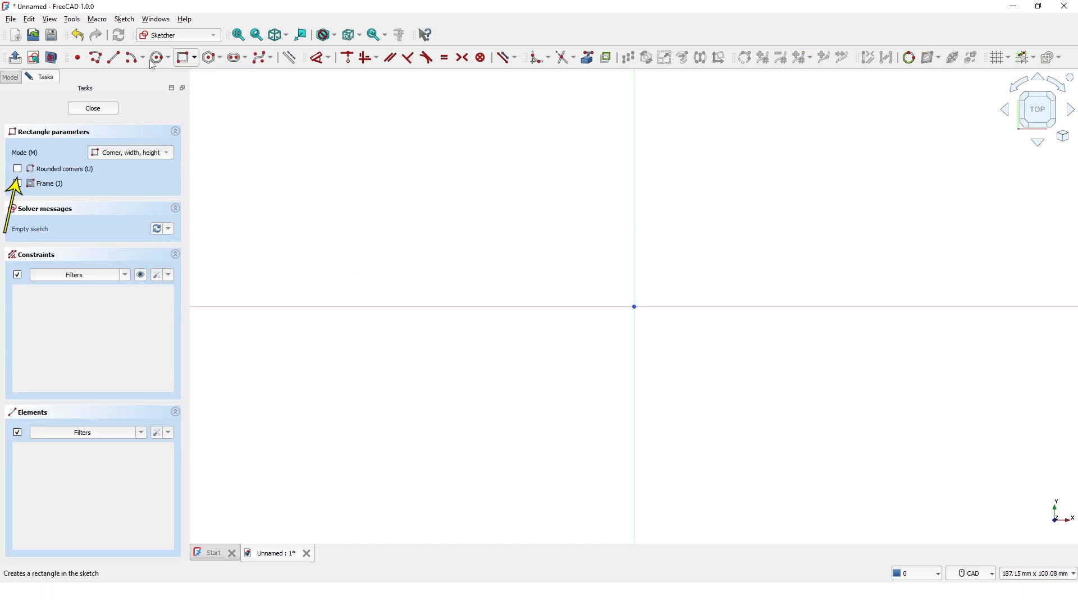
left_click(17, 169)
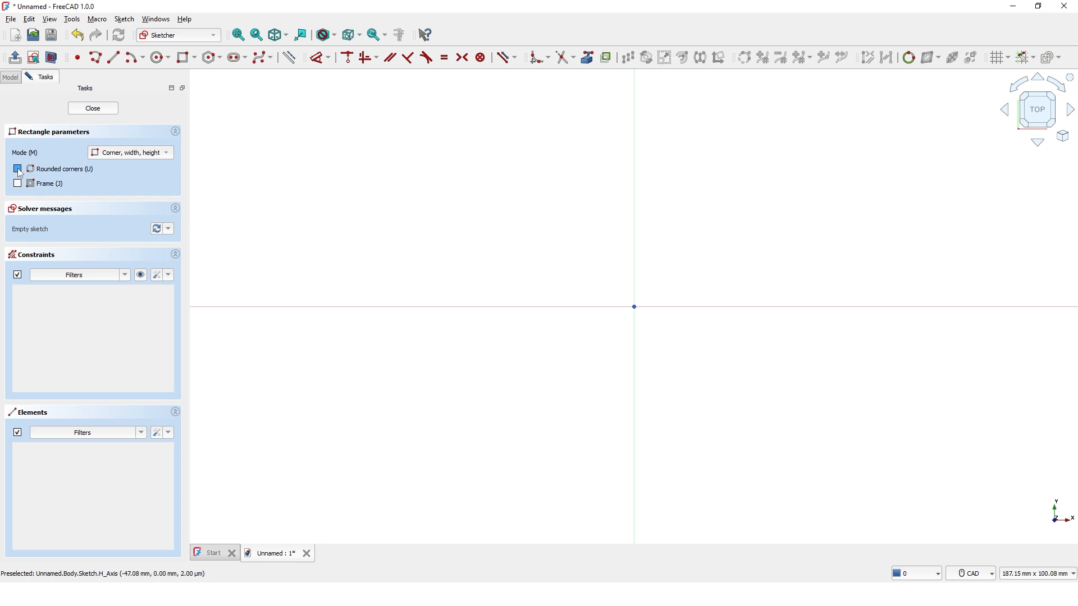
left_click(18, 169)
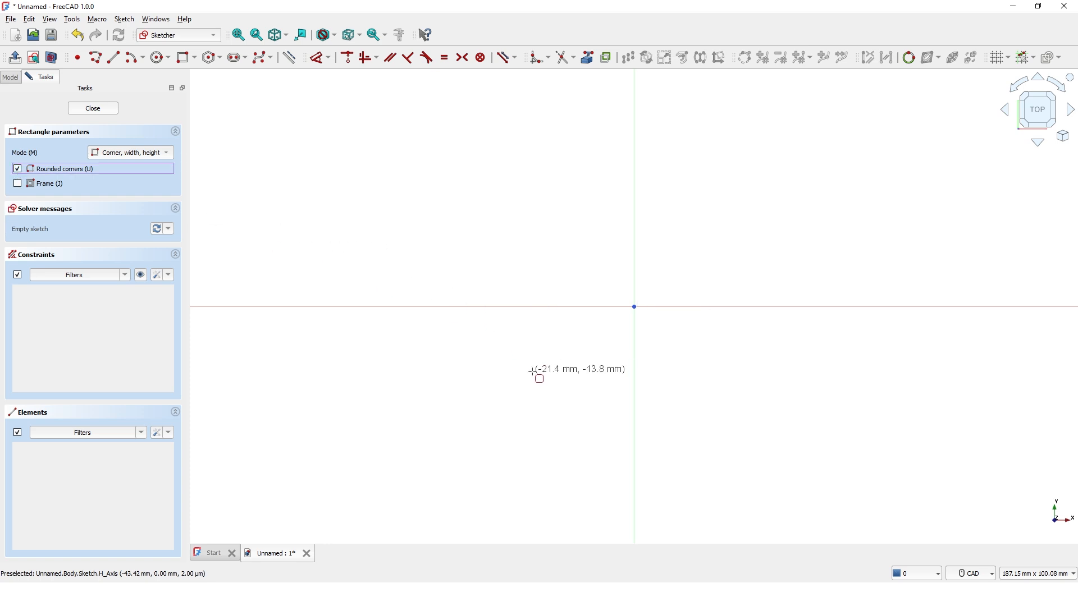
mouse_move(526, 379)
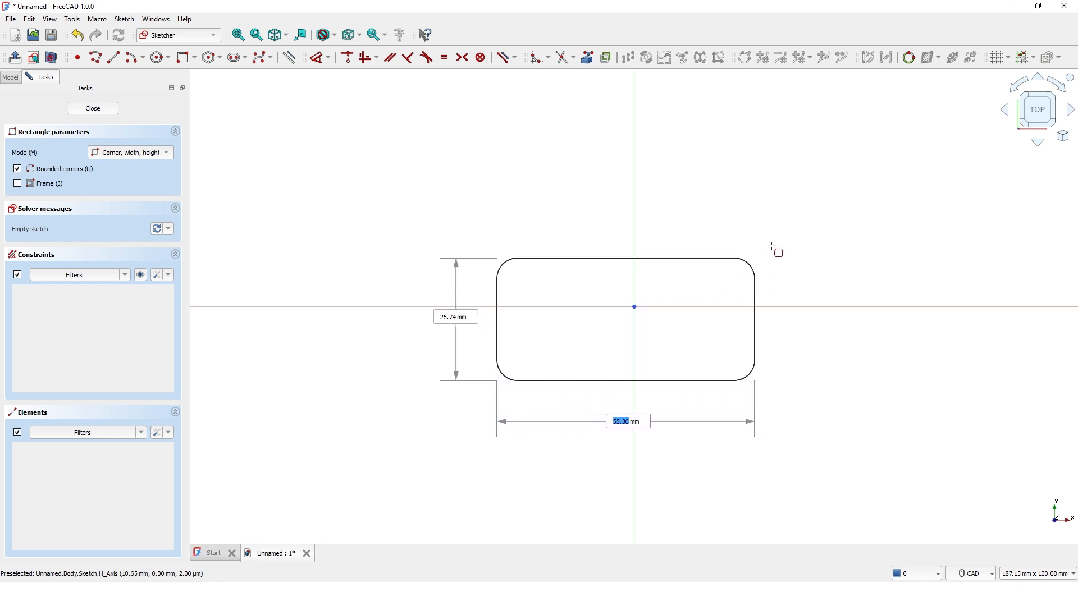
type("50")
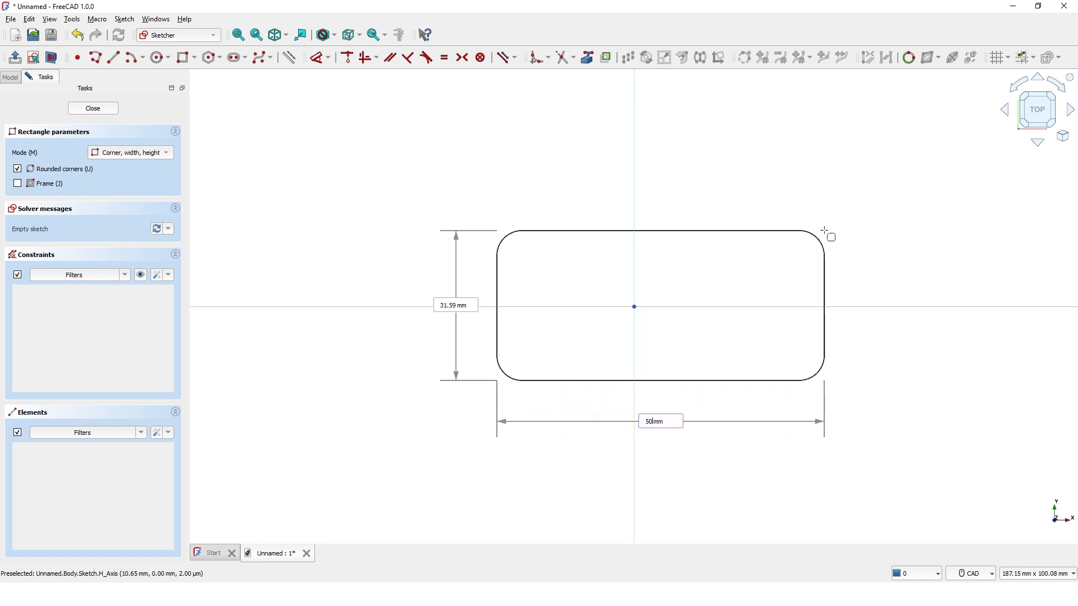
type("2")
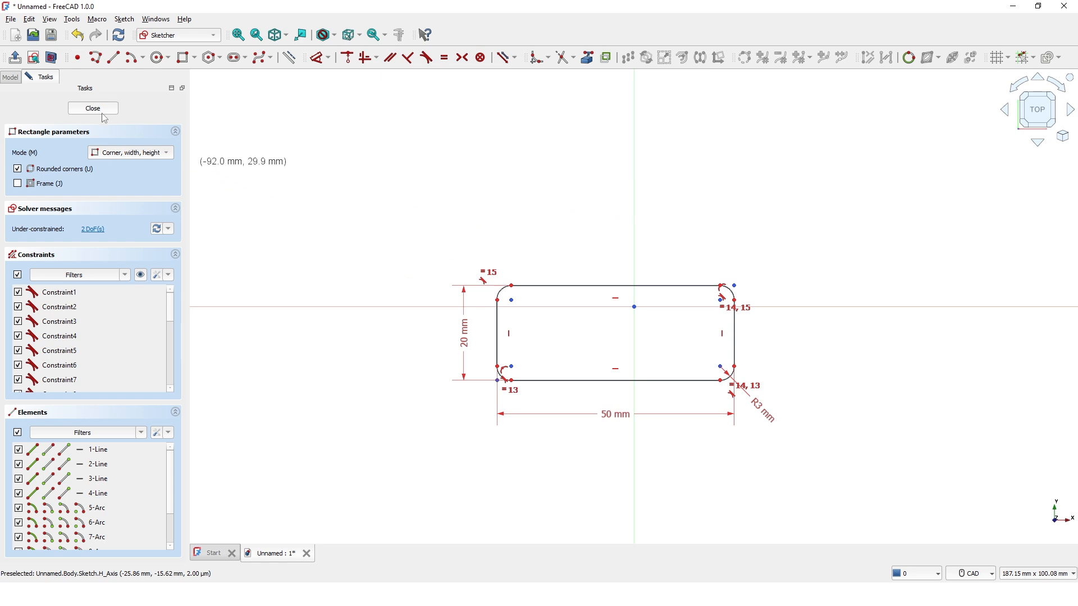
left_click(92, 108)
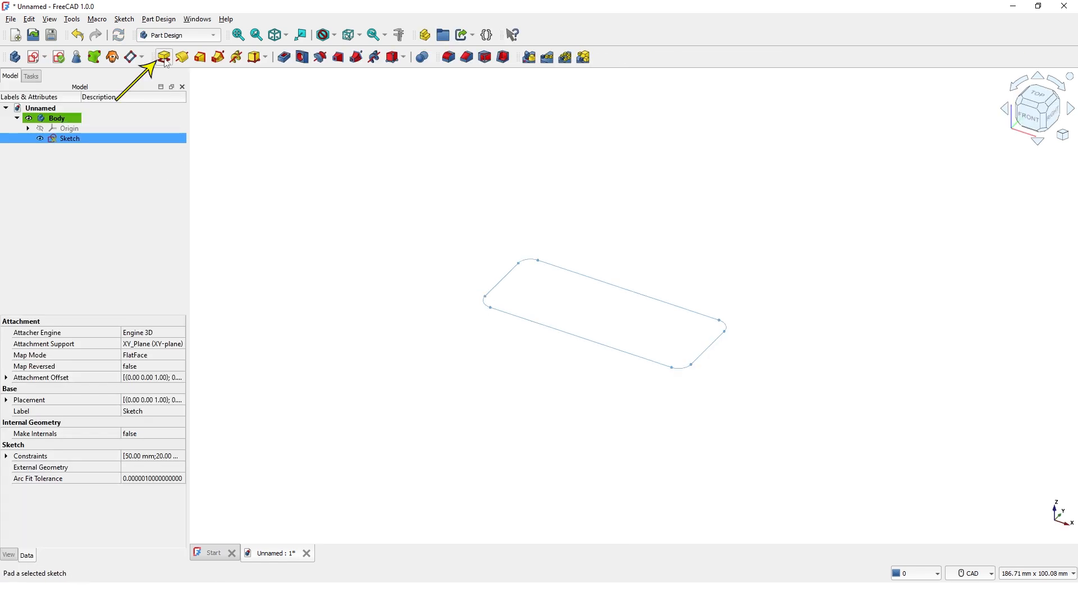
Pad the rounded rectangle sketch 3 mm in the reversed direction.
left_click(163, 58)
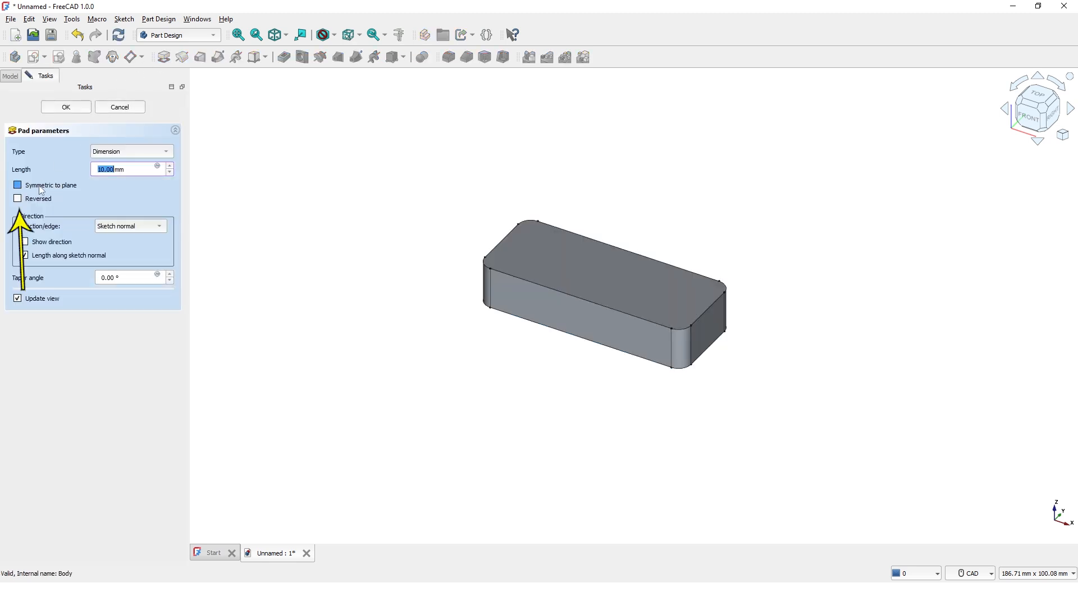
mouse_move(18, 198)
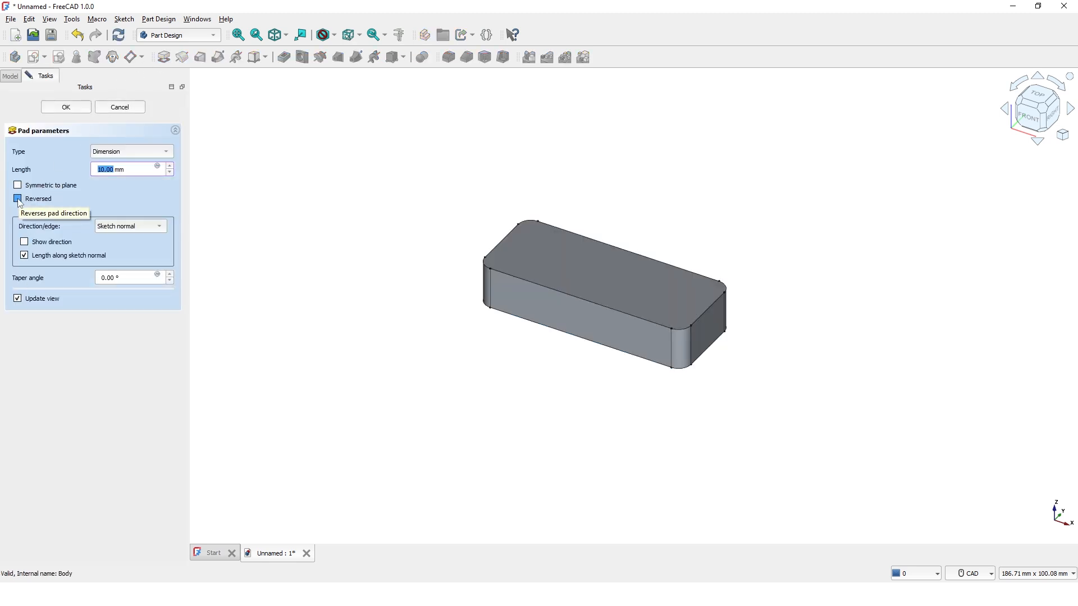
left_click(17, 199)
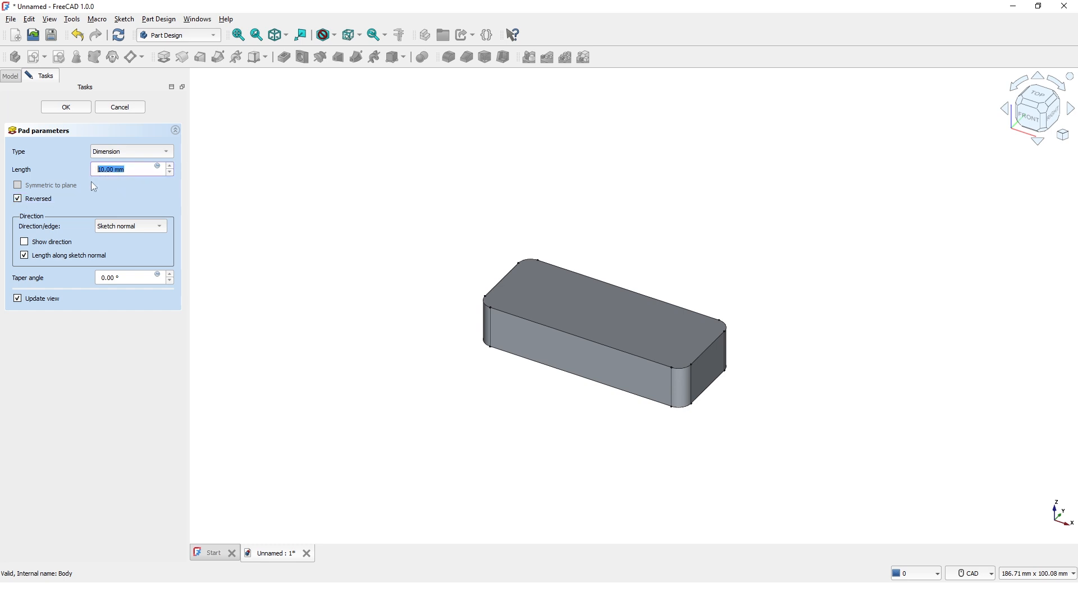
type("3")
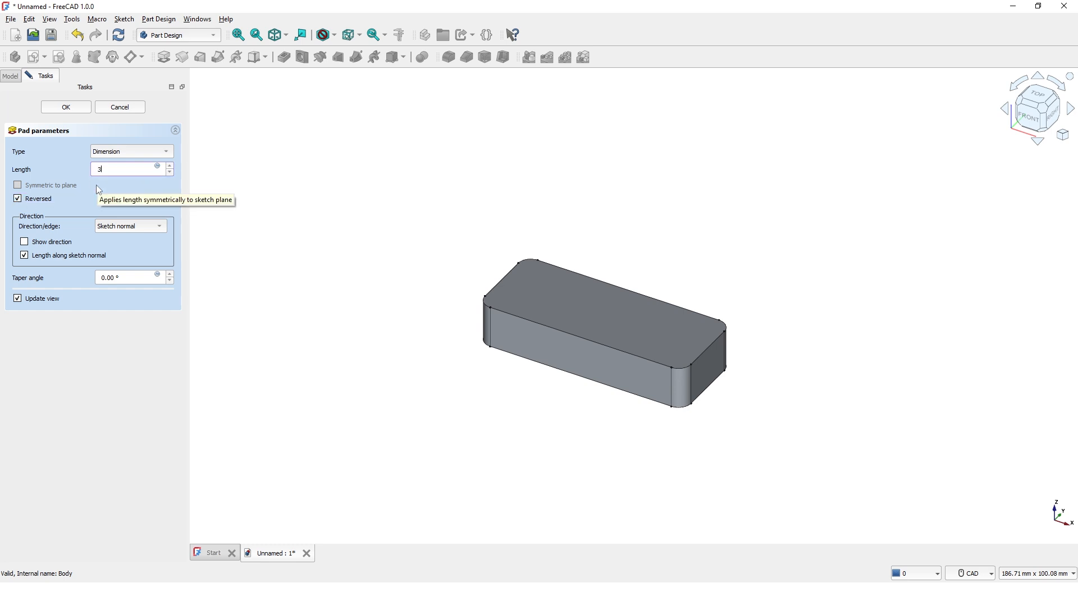
mouse_move(76, 111)
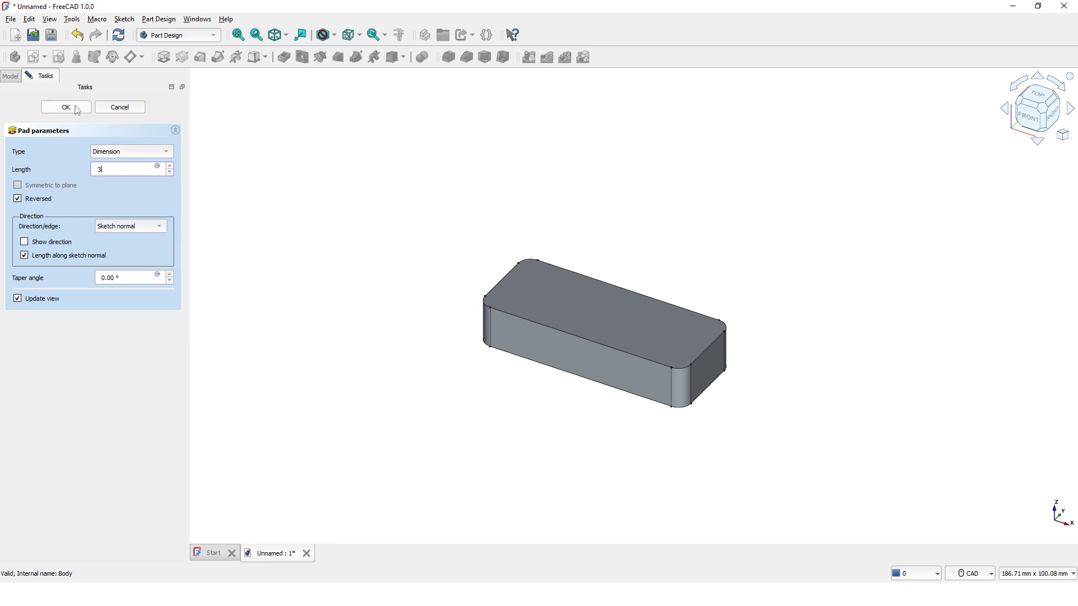
left_click(65, 107)
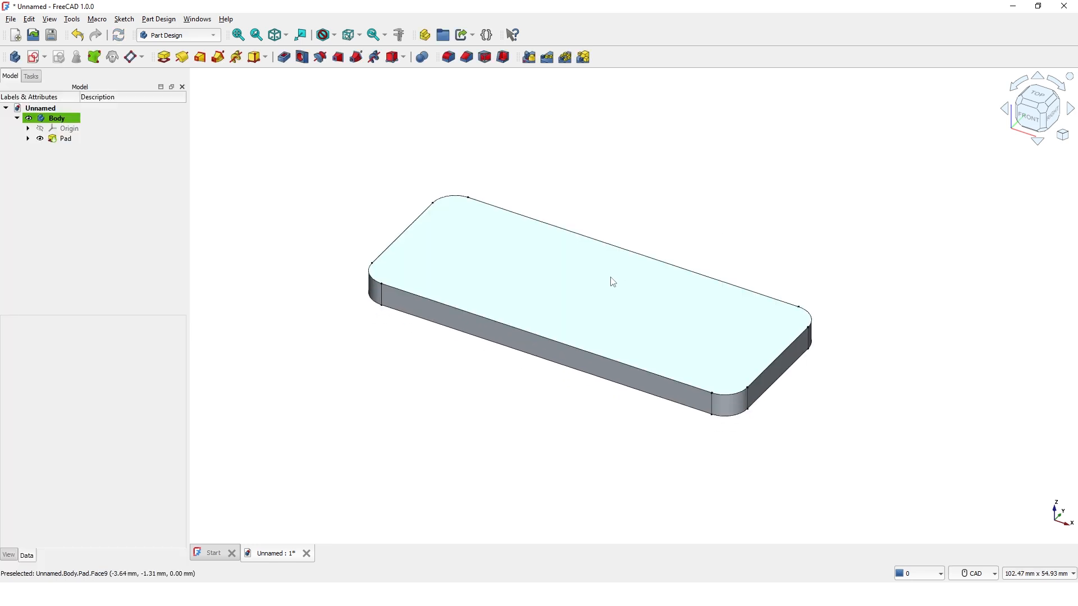
Sketch on the plate's top face a diagonal construction line between opposite corners.
left_click(65, 138)
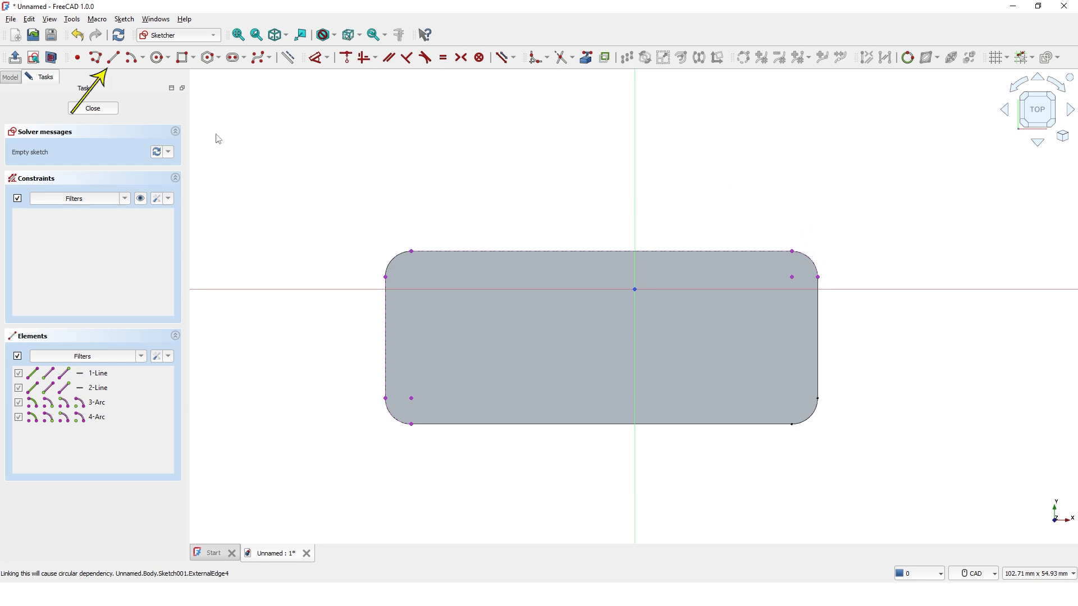
mouse_move(112, 58)
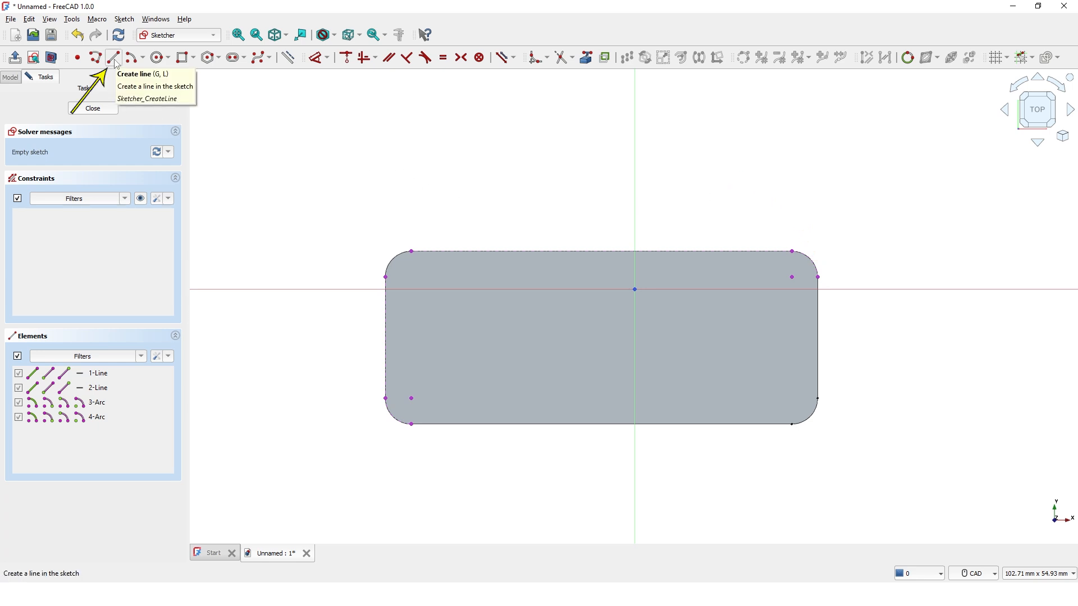
left_click(111, 58)
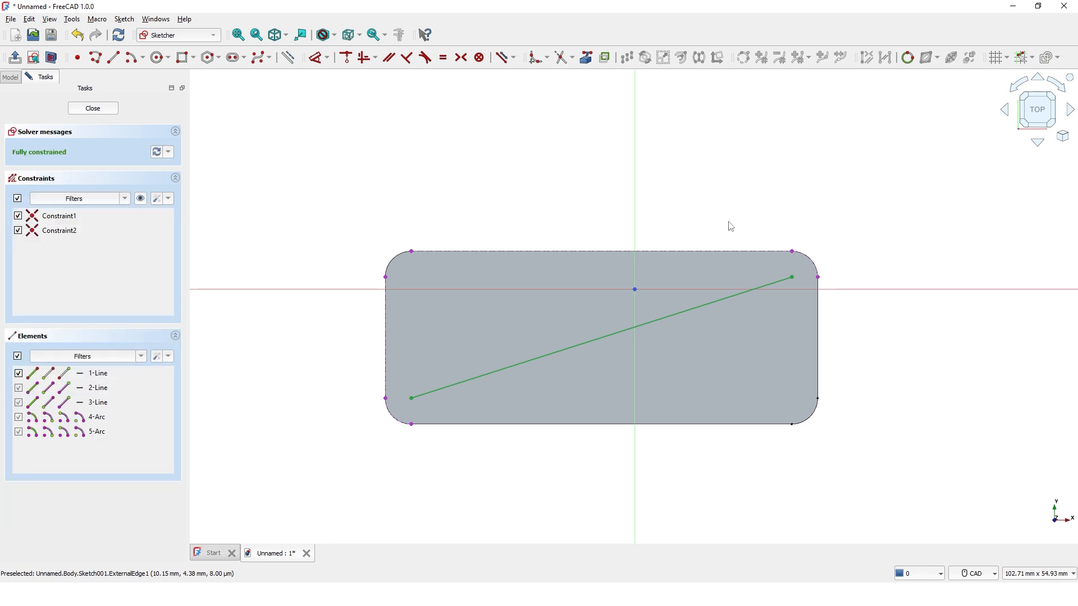
left_click(98, 373)
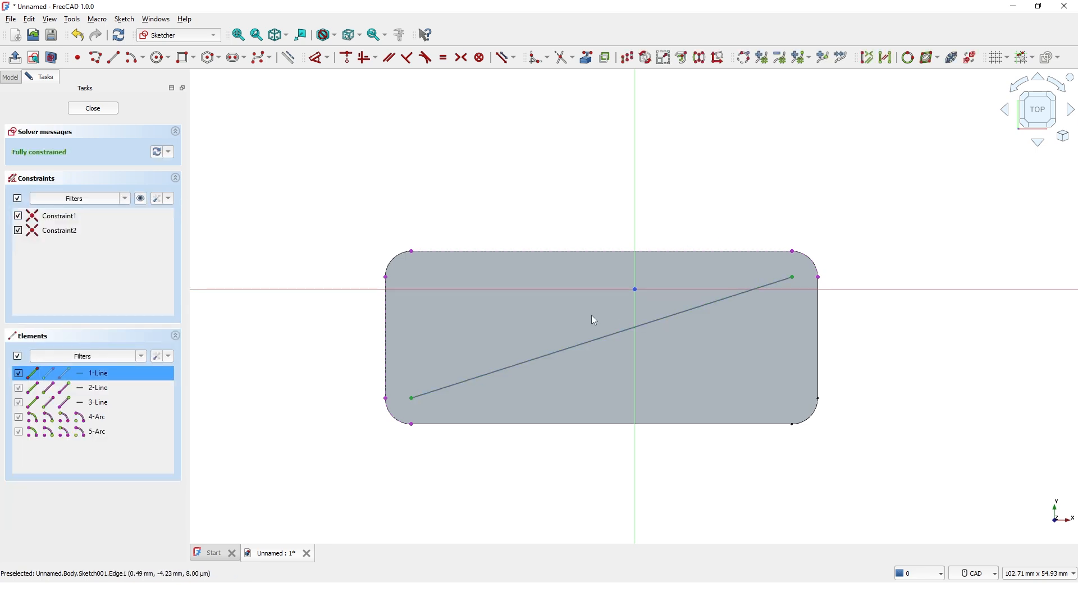
left_click(289, 57)
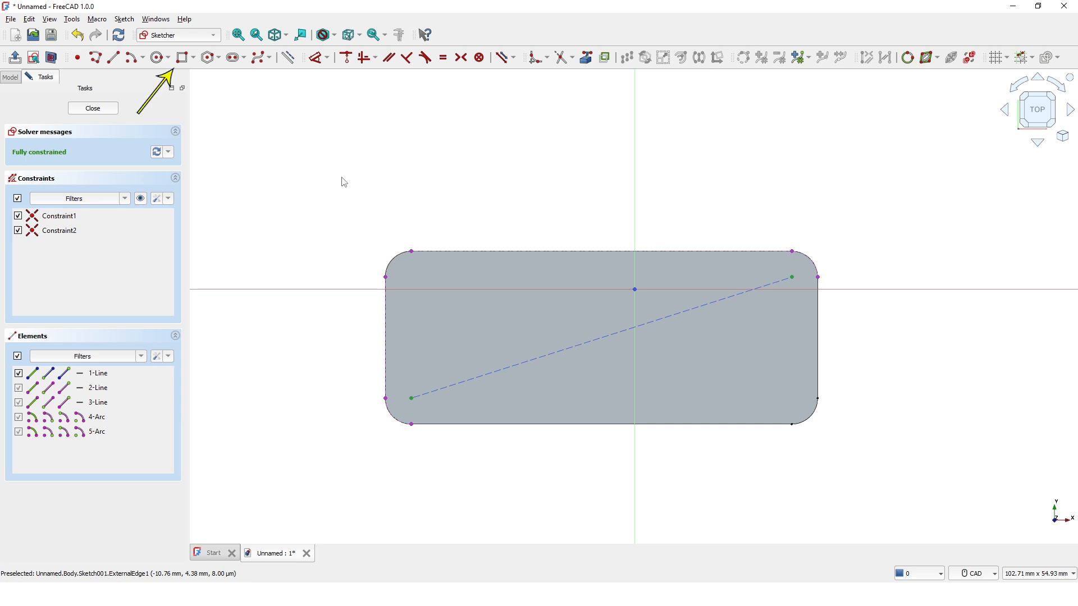
mouse_move(183, 58)
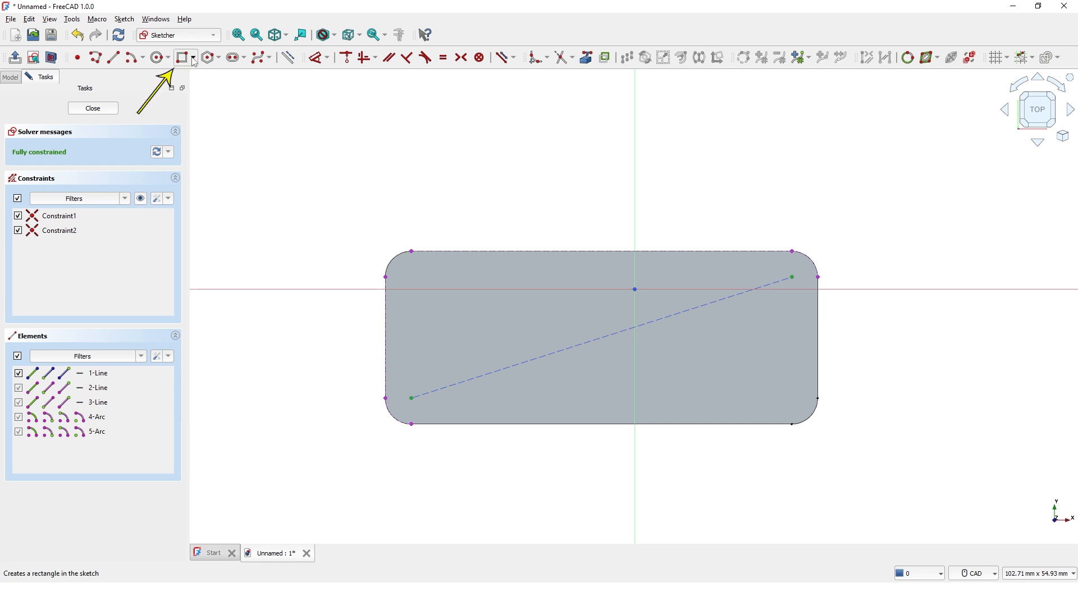
Draw a centered rectangle with rounded corners inside the plate outline.
left_click(193, 57)
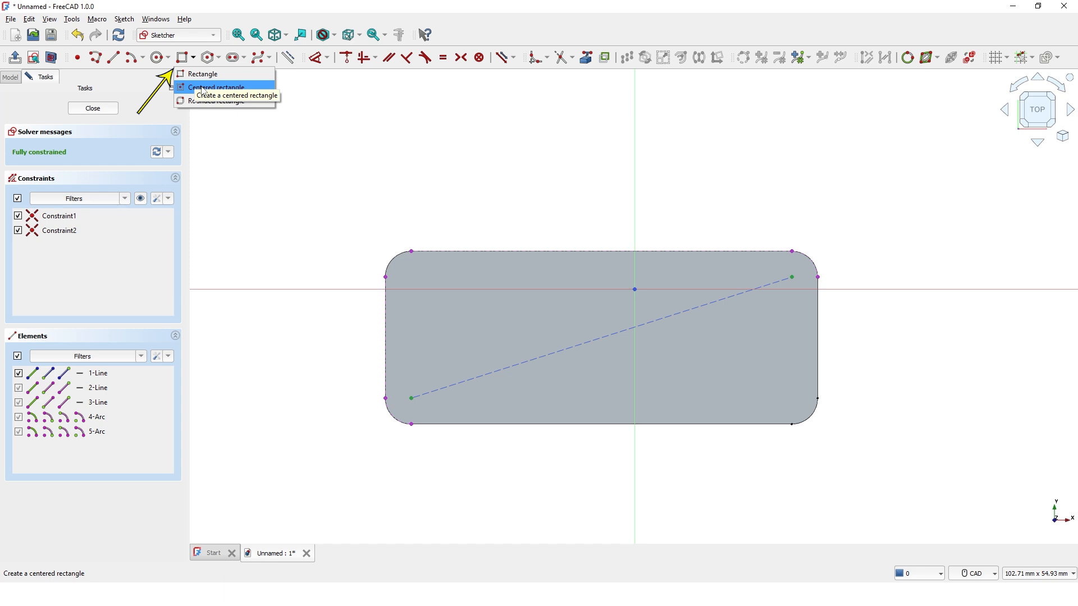
left_click(216, 86)
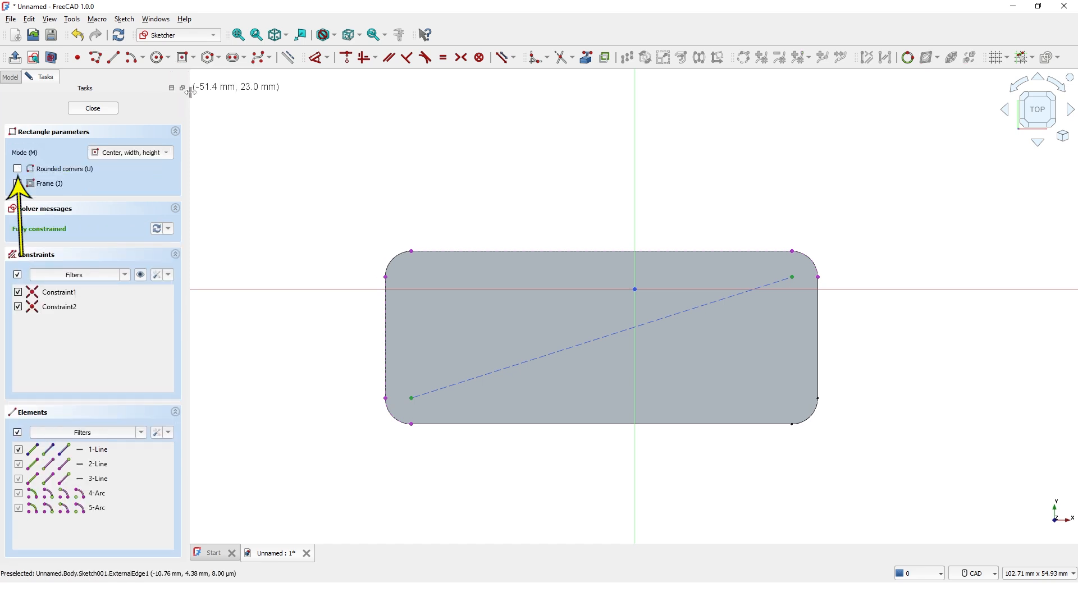
left_click(18, 169)
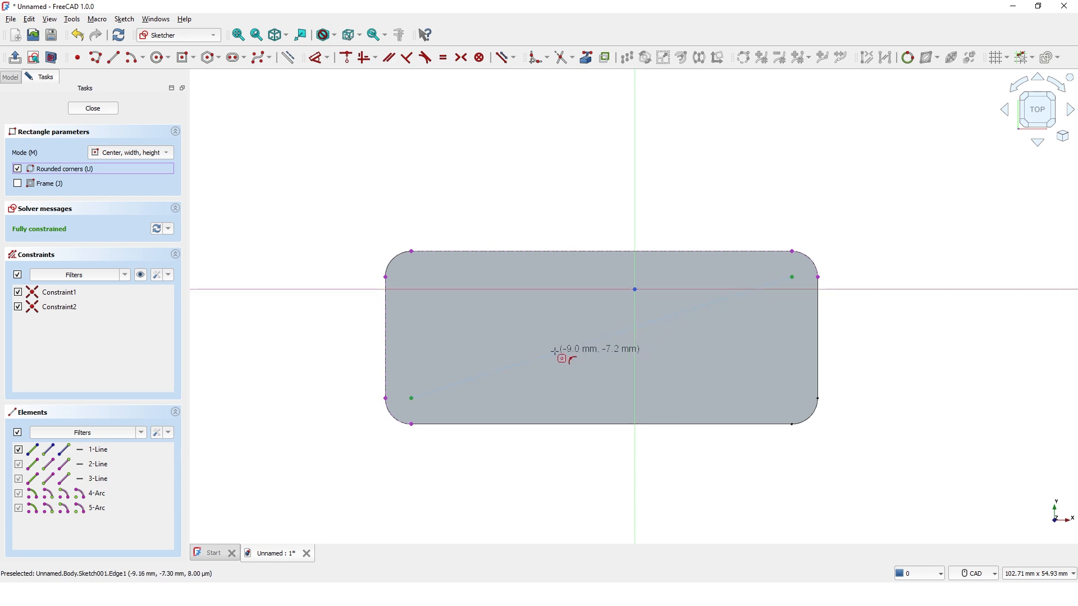
mouse_move(594, 341)
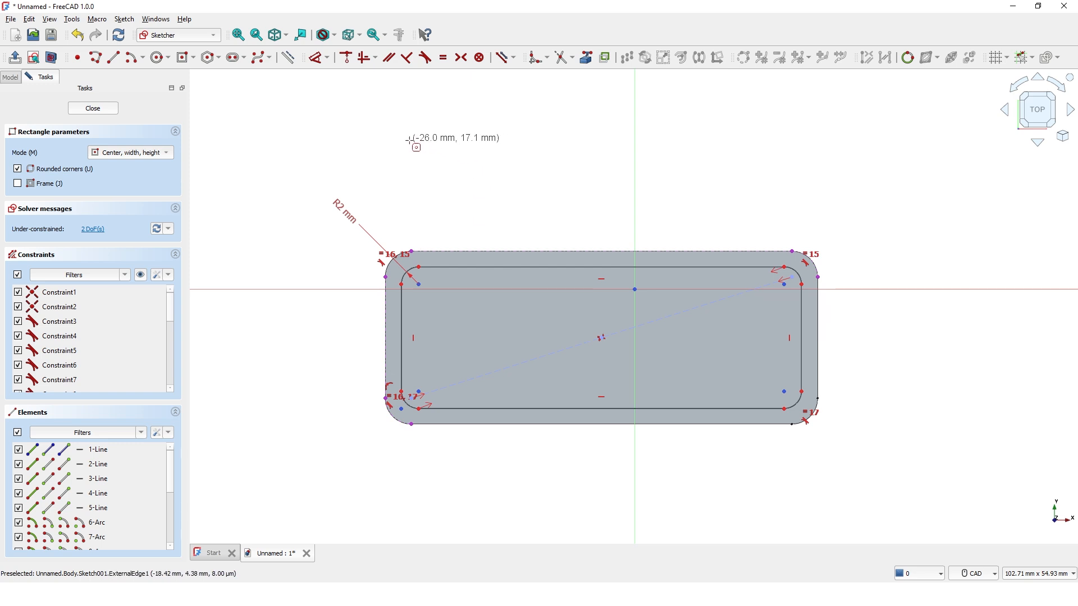
Constrain the inner rectangle 2 mm in from the plate edge and close the sketch.
left_click(315, 57)
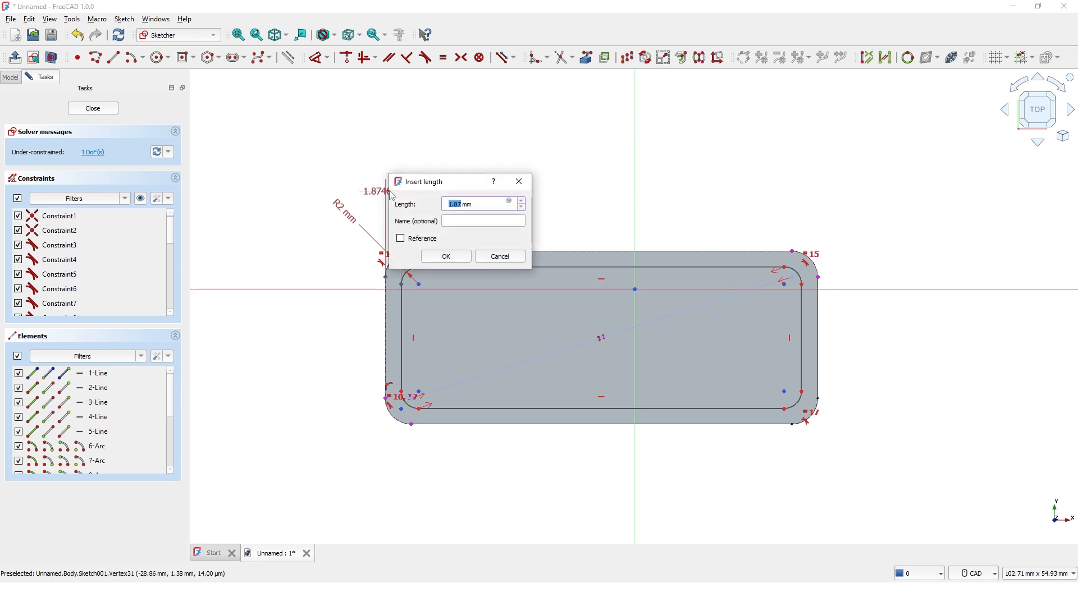
left_click(444, 256)
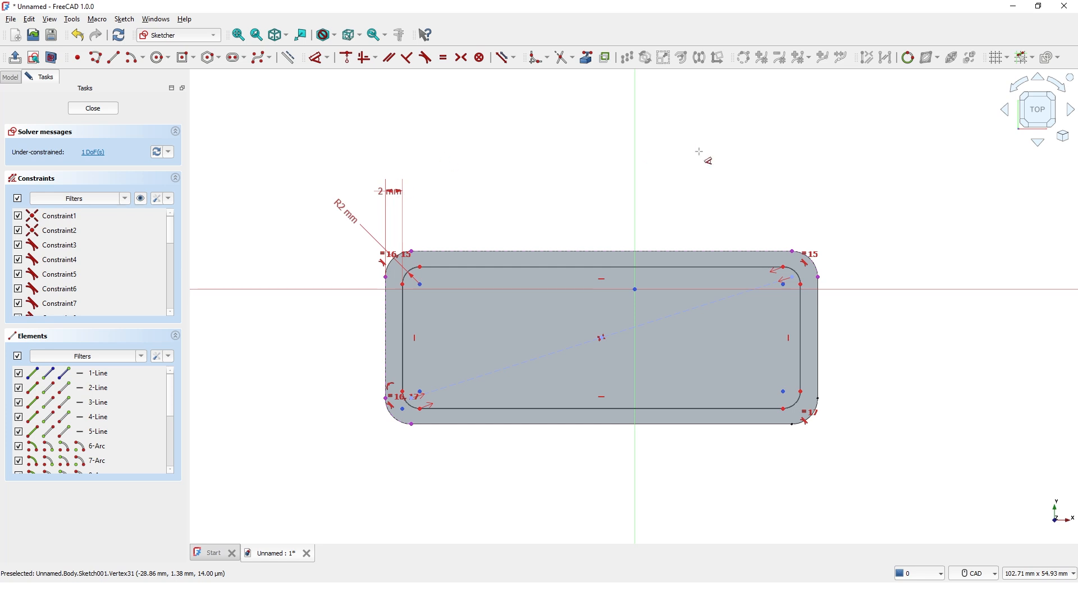
mouse_move(793, 251)
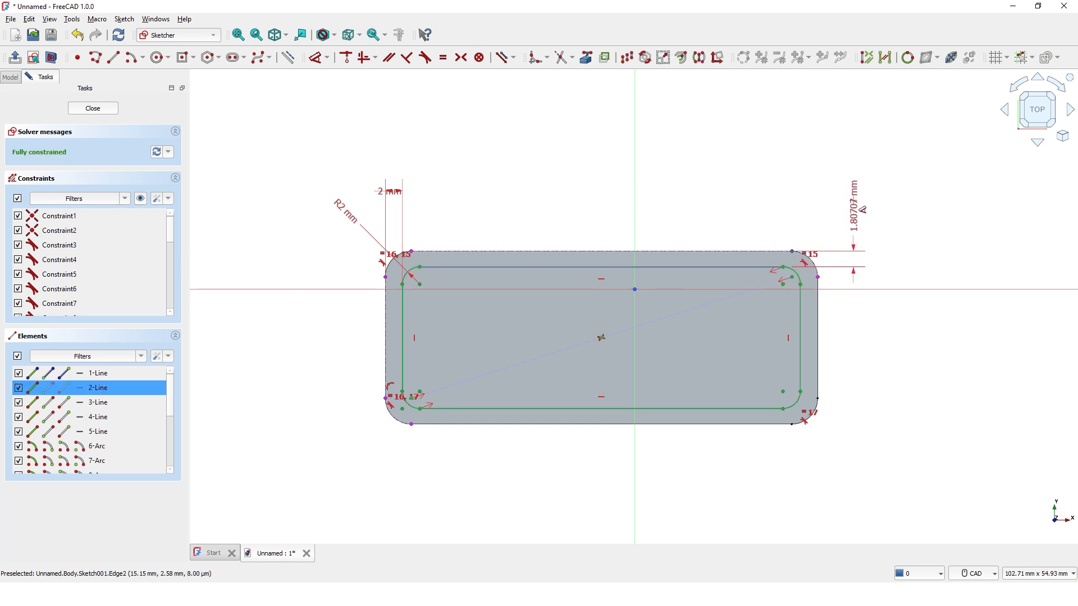
double_click(854, 209)
type("2")
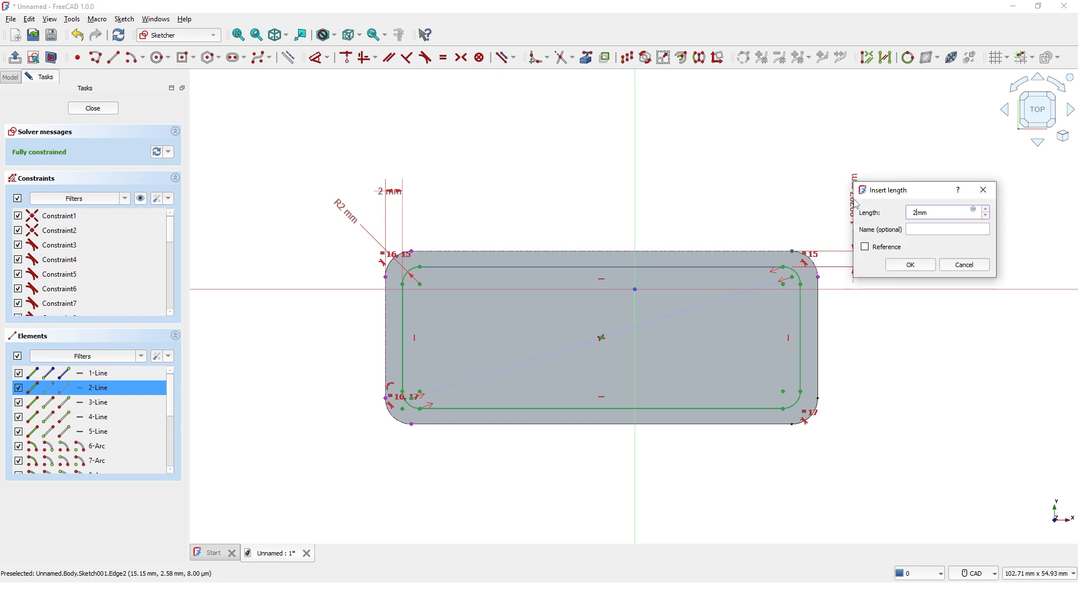
left_click(909, 265)
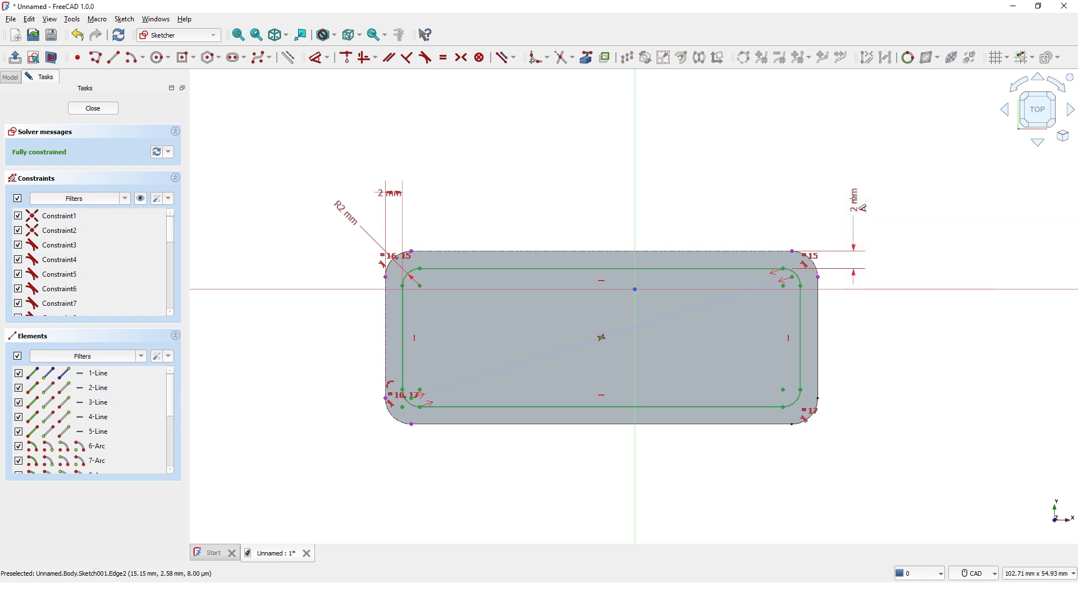
mouse_move(761, 192)
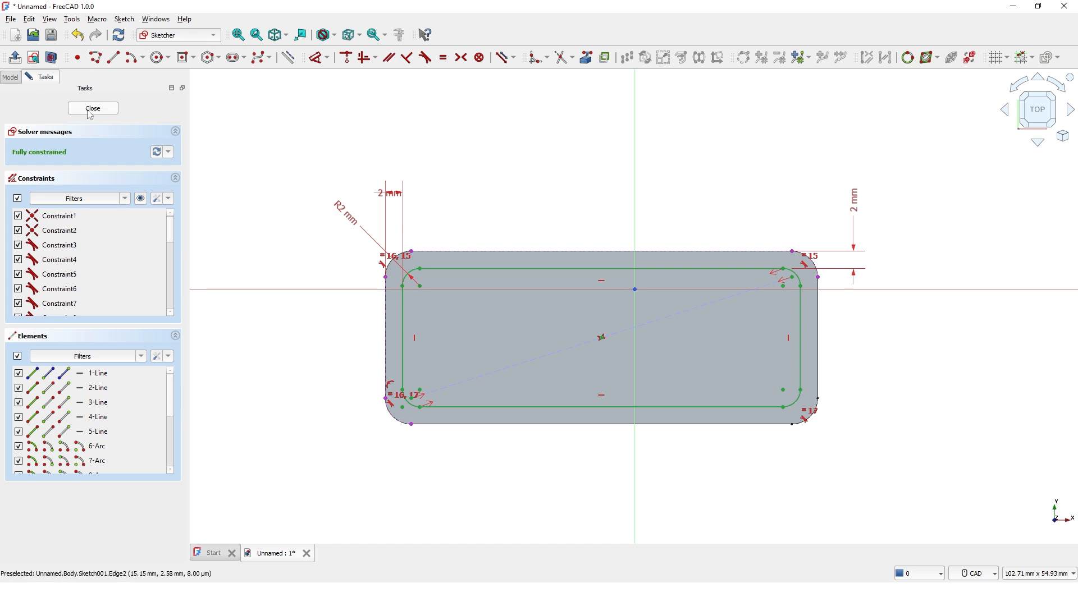
left_click(92, 108)
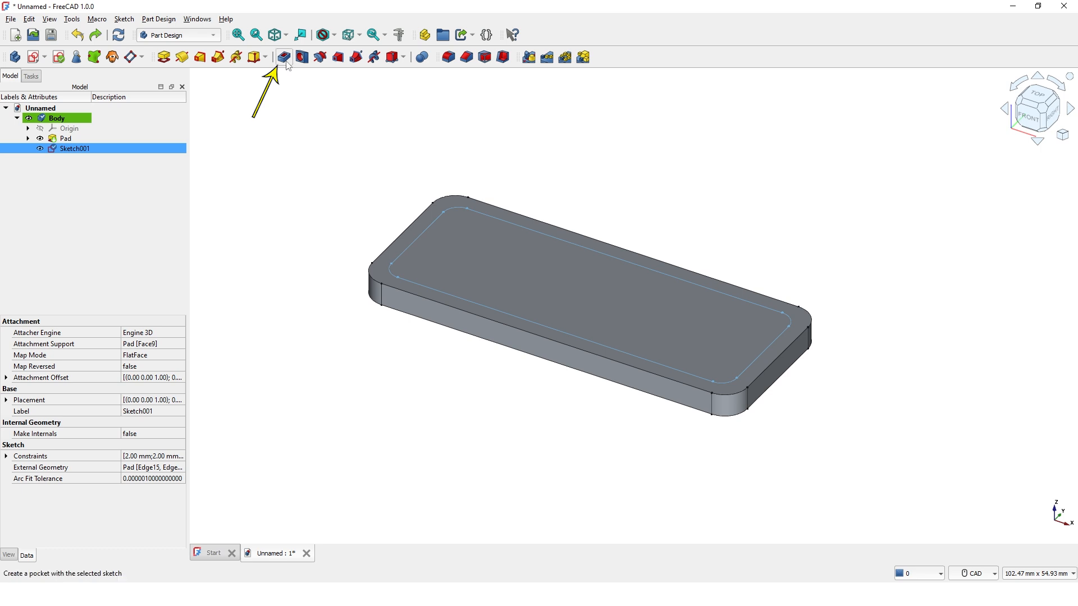
mouse_move(282, 57)
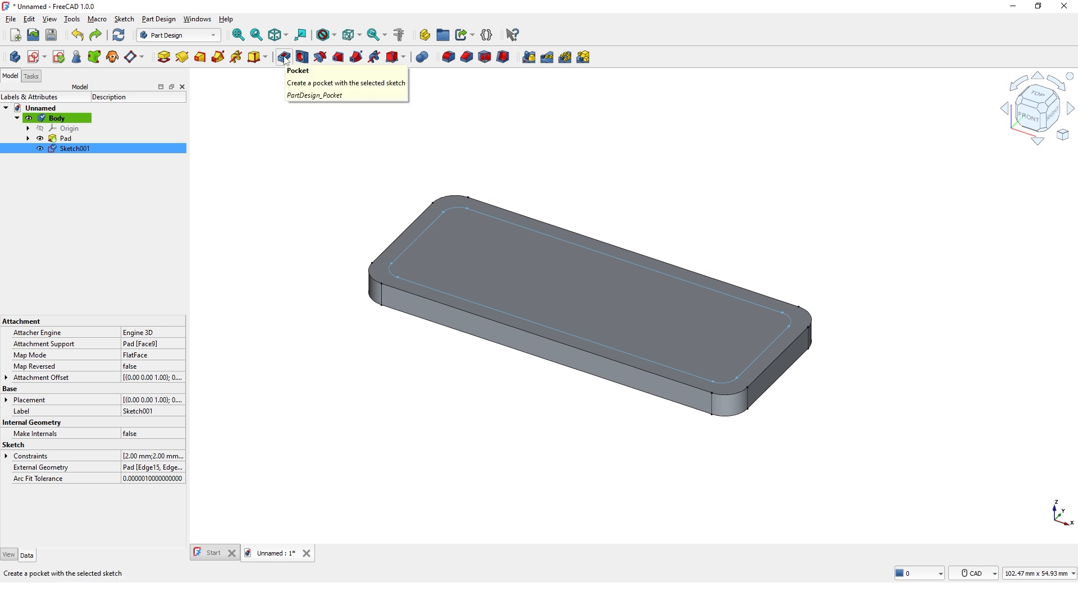
Pocket Sketch001 1 mm deep into the plate top.
left_click(282, 56)
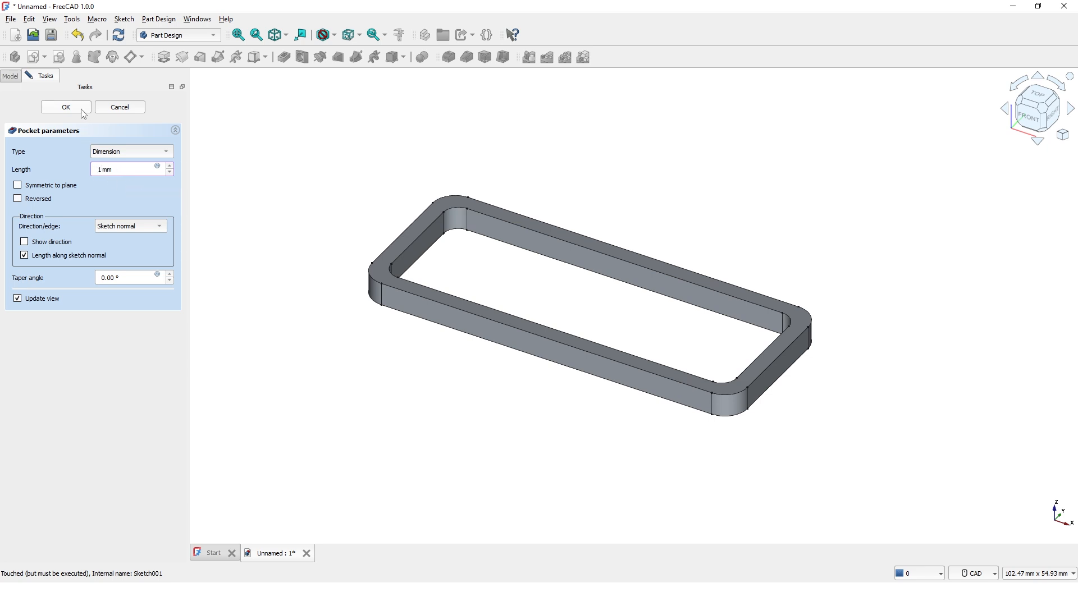
left_click(65, 107)
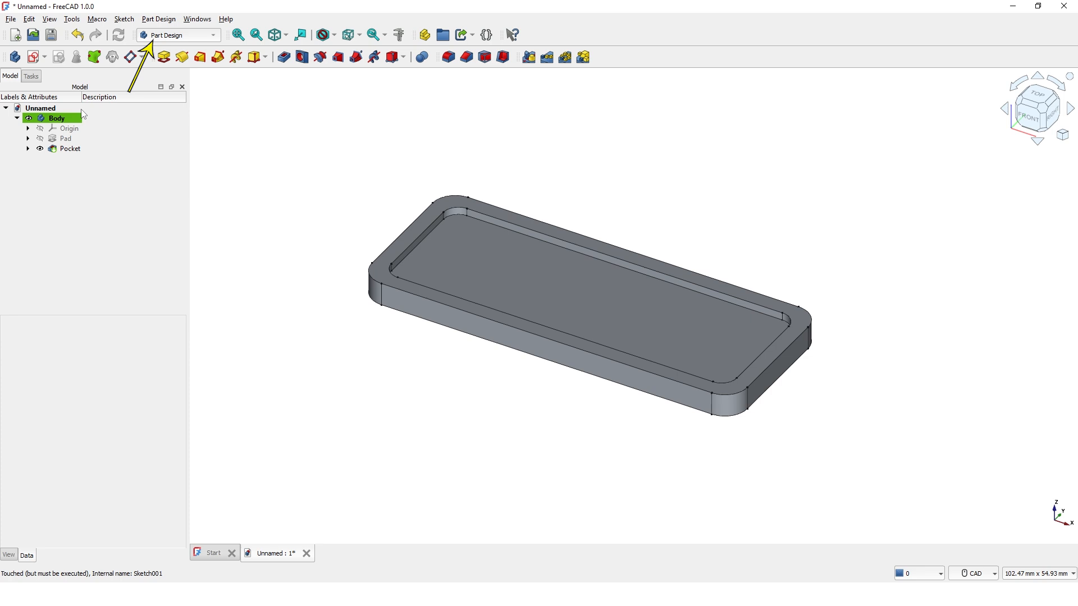
mouse_move(235, 57)
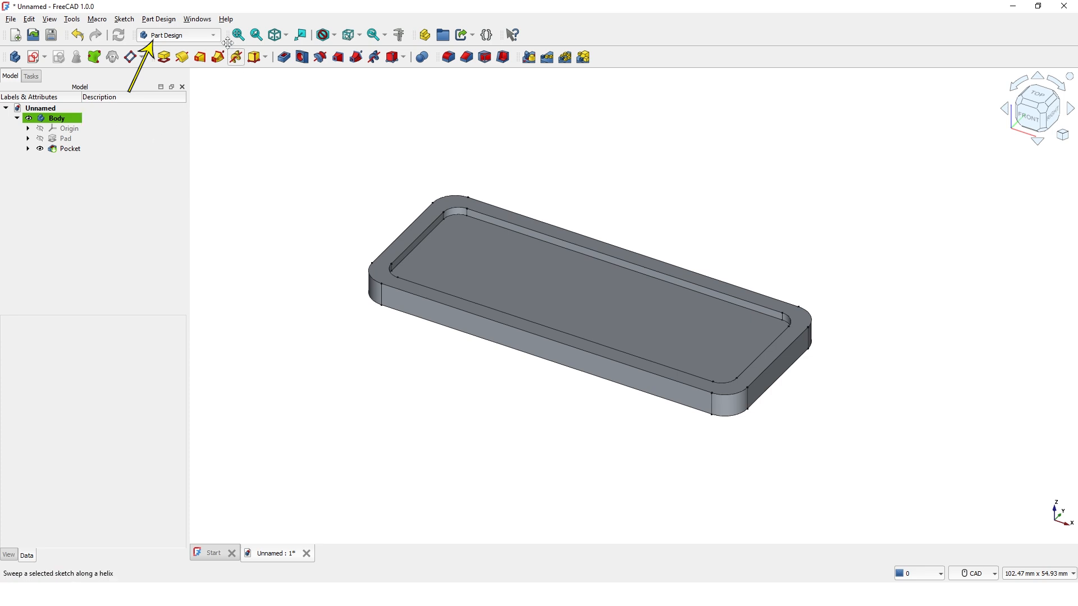
Choose Draft from the workbench dropdown.
left_click(175, 35)
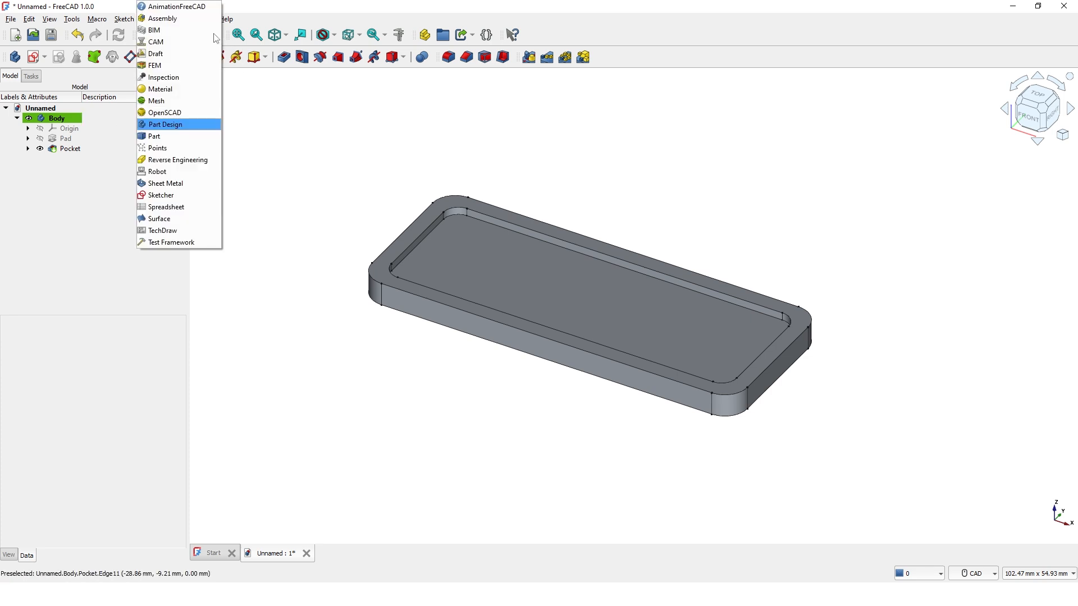
left_click(156, 54)
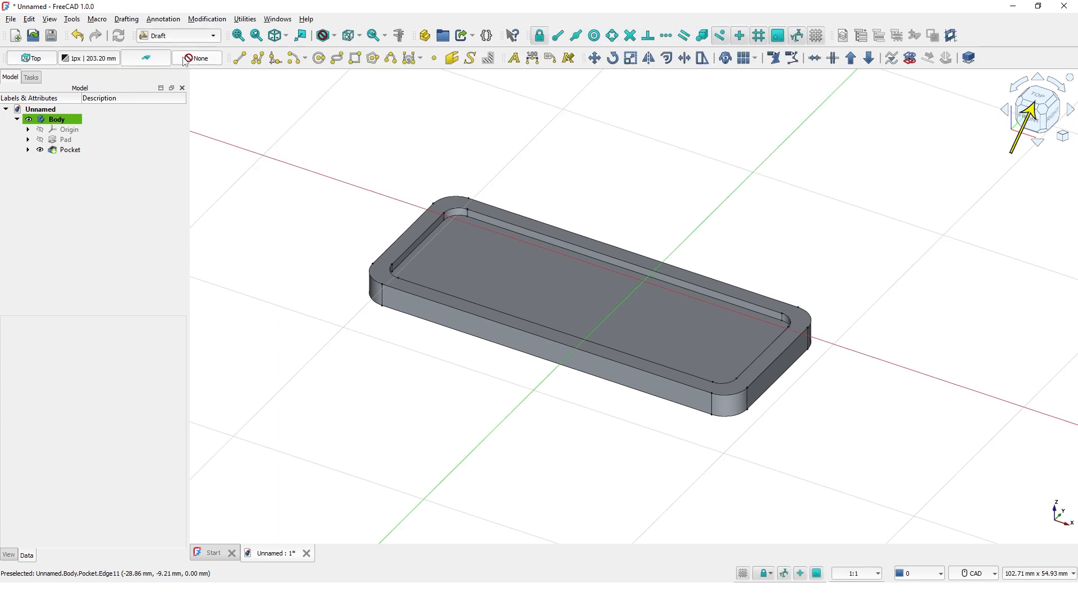
mouse_move(513, 148)
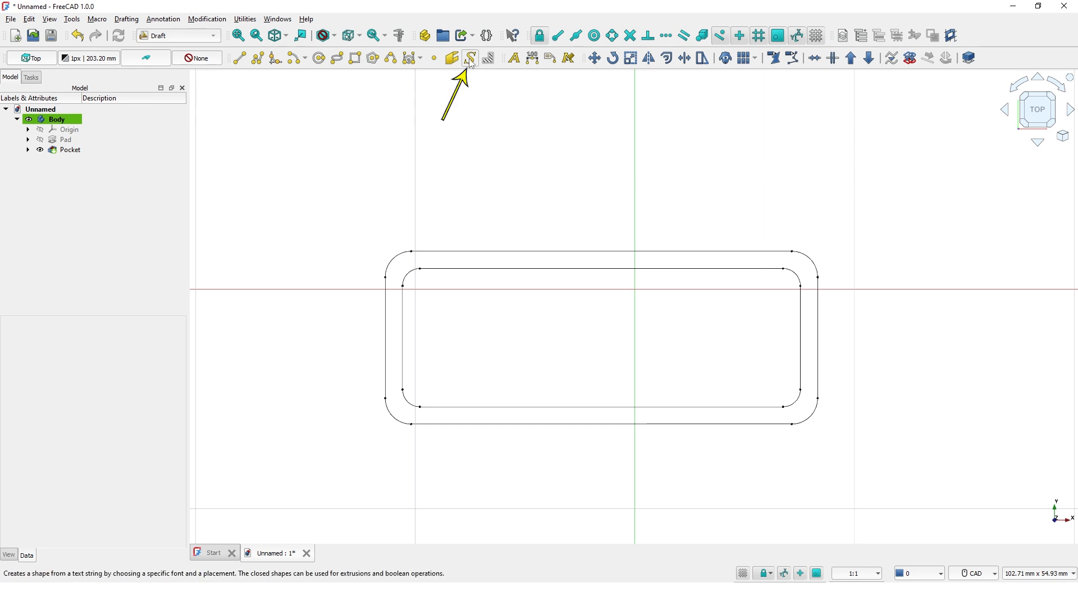
Create a ShapeString reading THOMAS, 6 mm high in arial.ttf, inside the border.
left_click(470, 57)
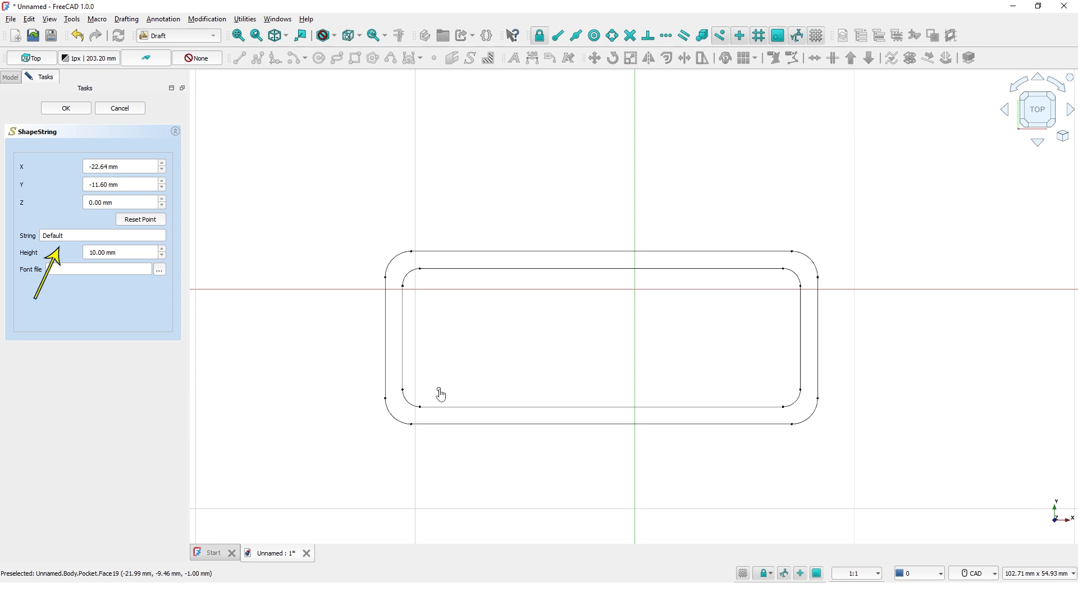
left_click(101, 235)
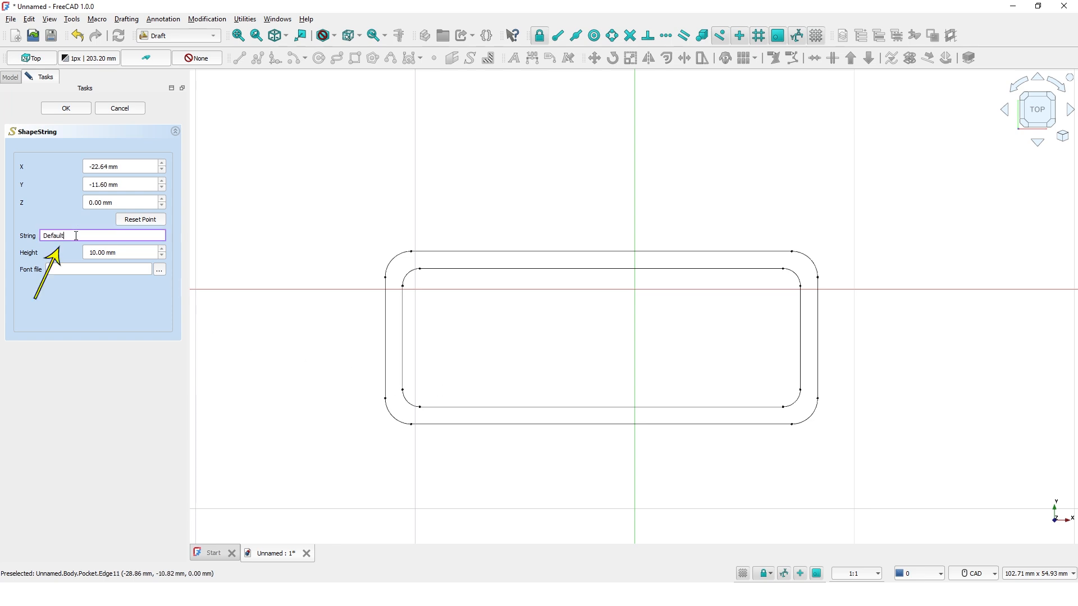
double_click(52, 235)
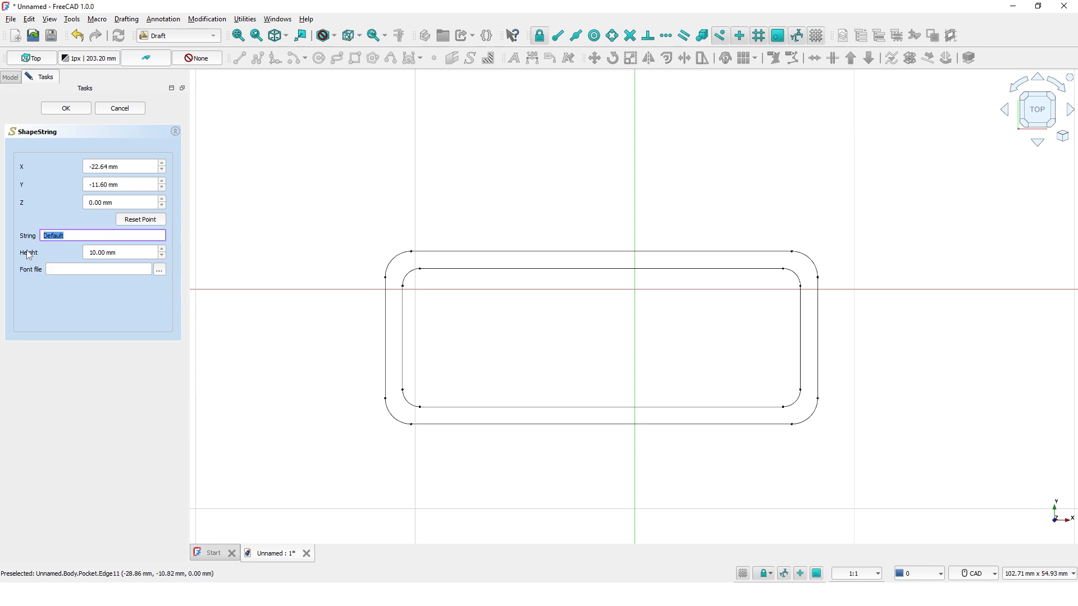
type("THOMAS")
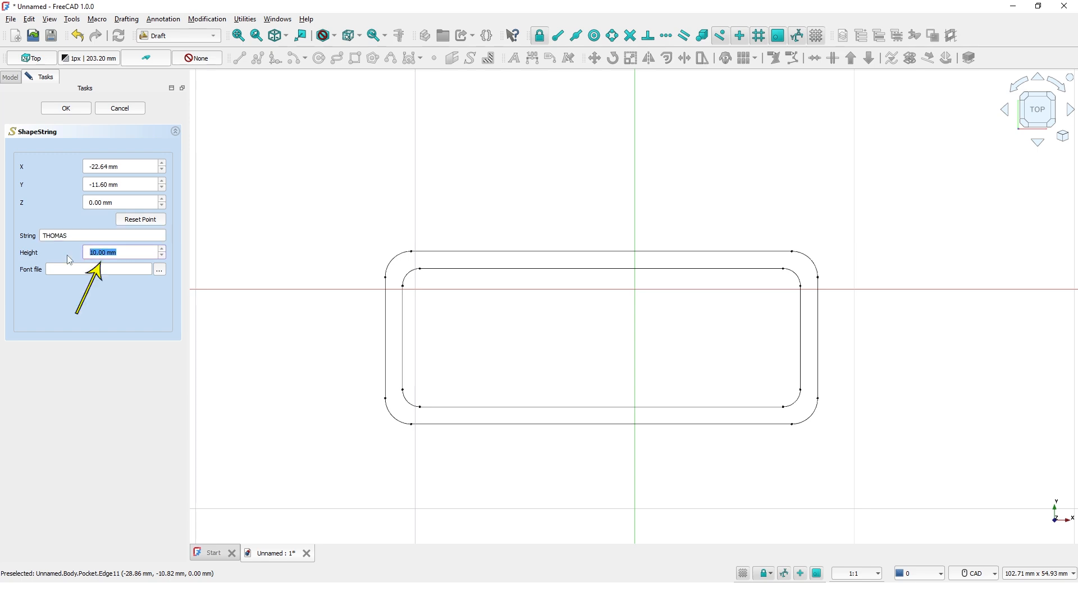
type("6")
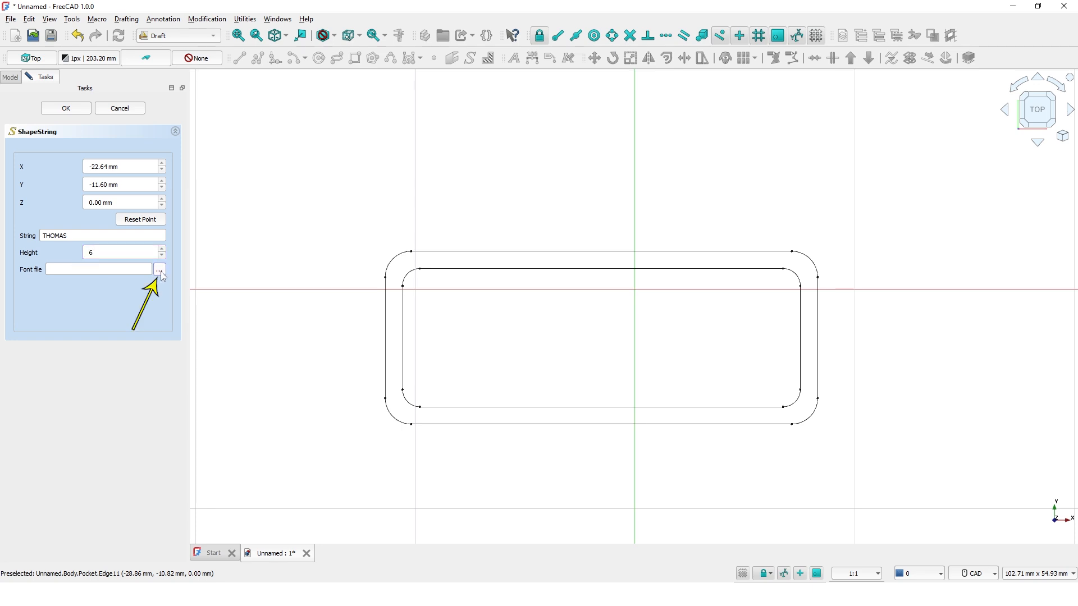
left_click(159, 268)
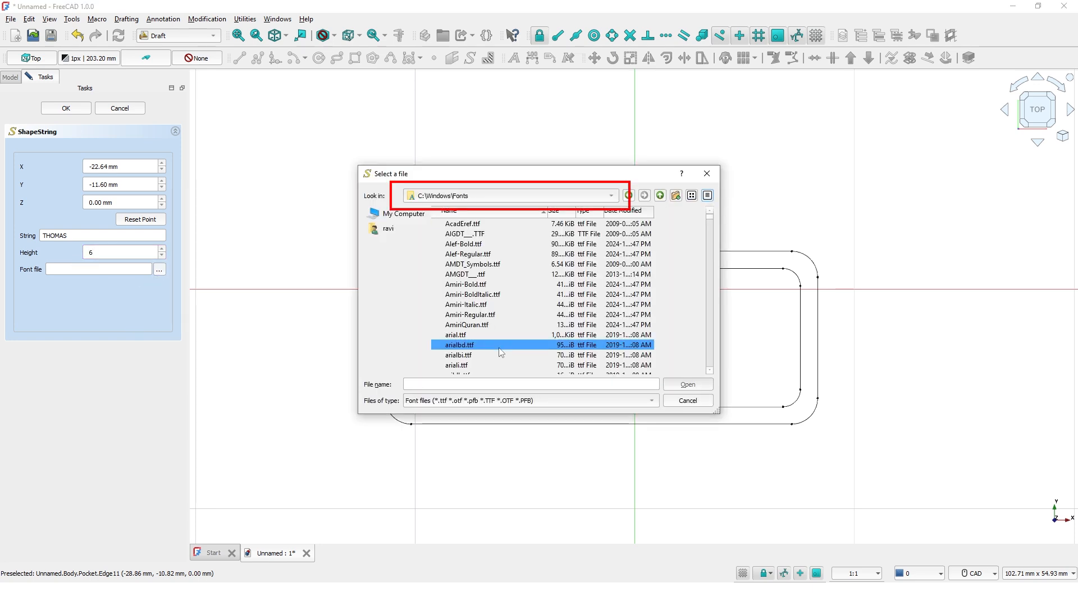
left_click(456, 335)
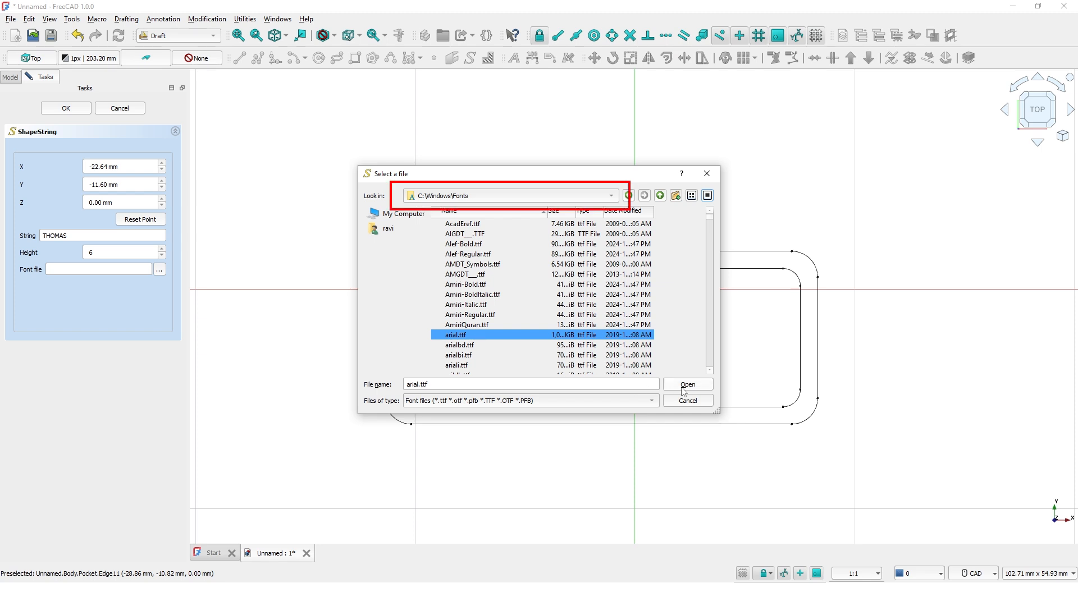
left_click(686, 384)
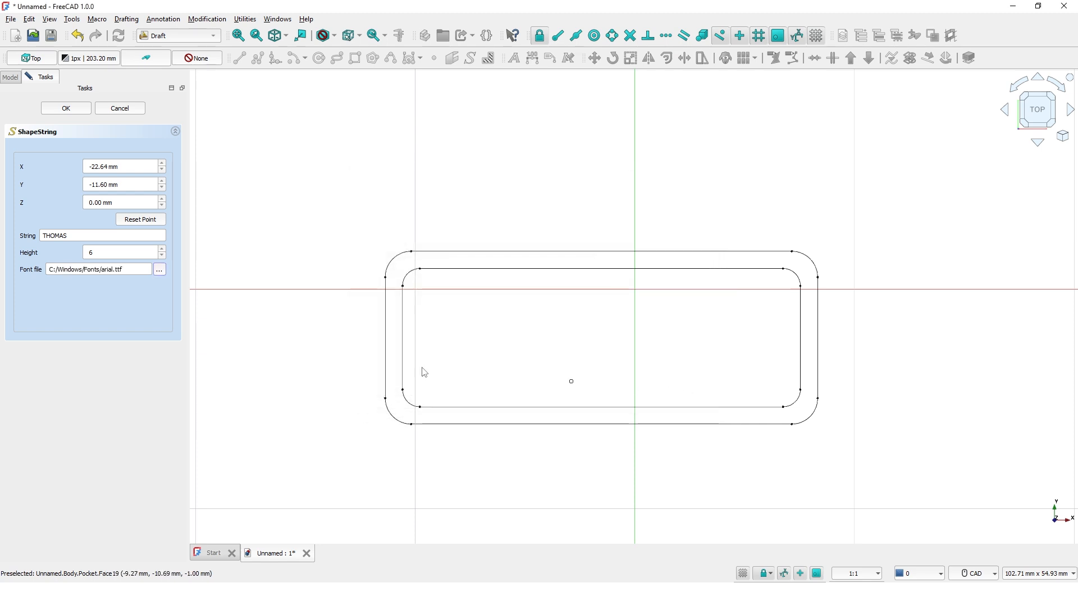
left_click(65, 108)
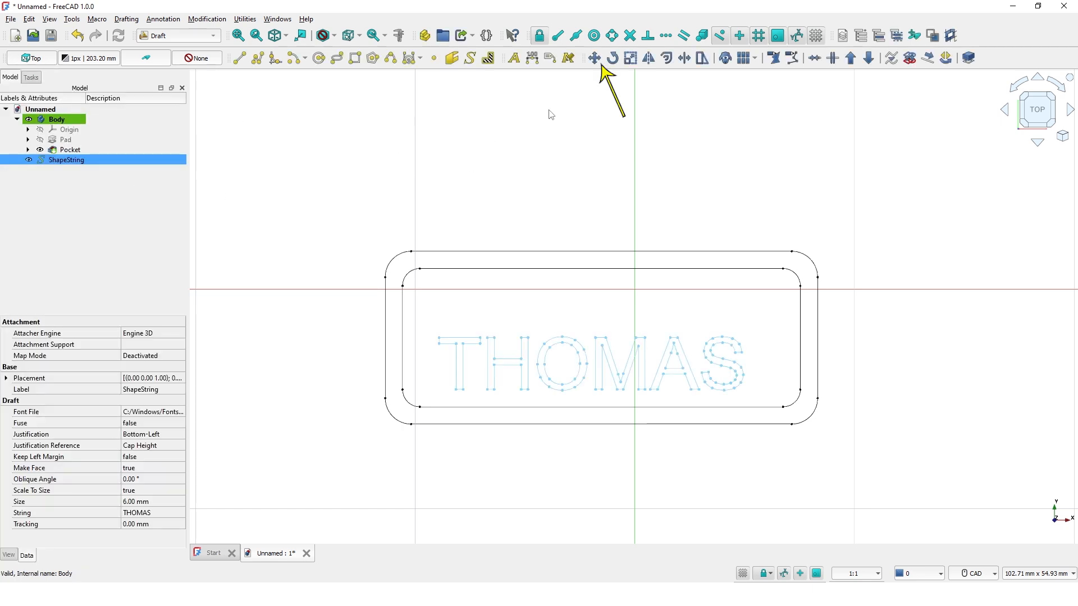
Move the THOMAS ShapeString with Draft Move to centre it in the recess.
left_click(593, 58)
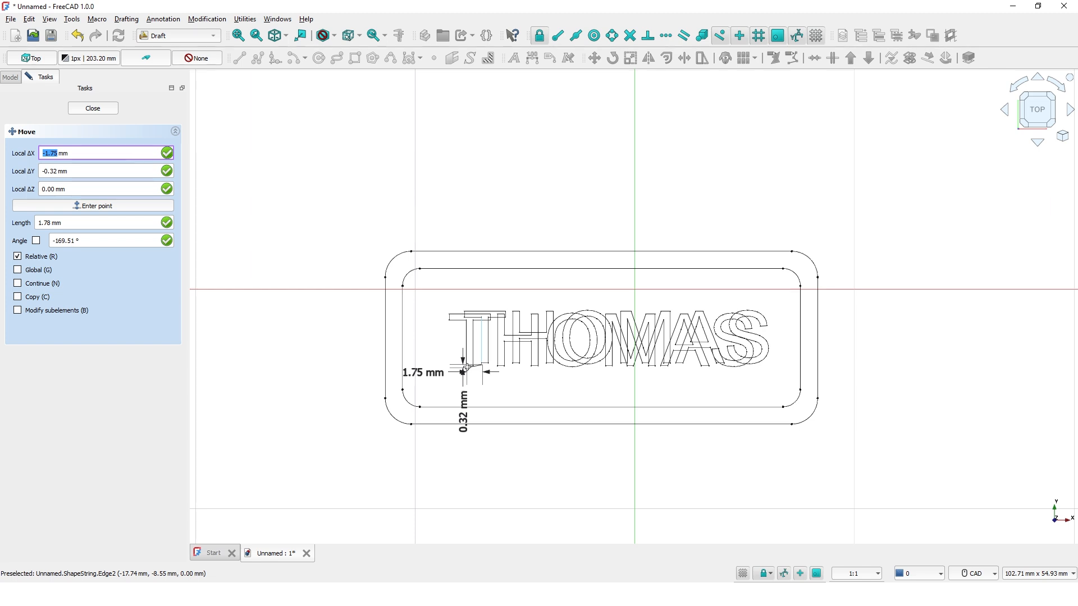
left_click(92, 107)
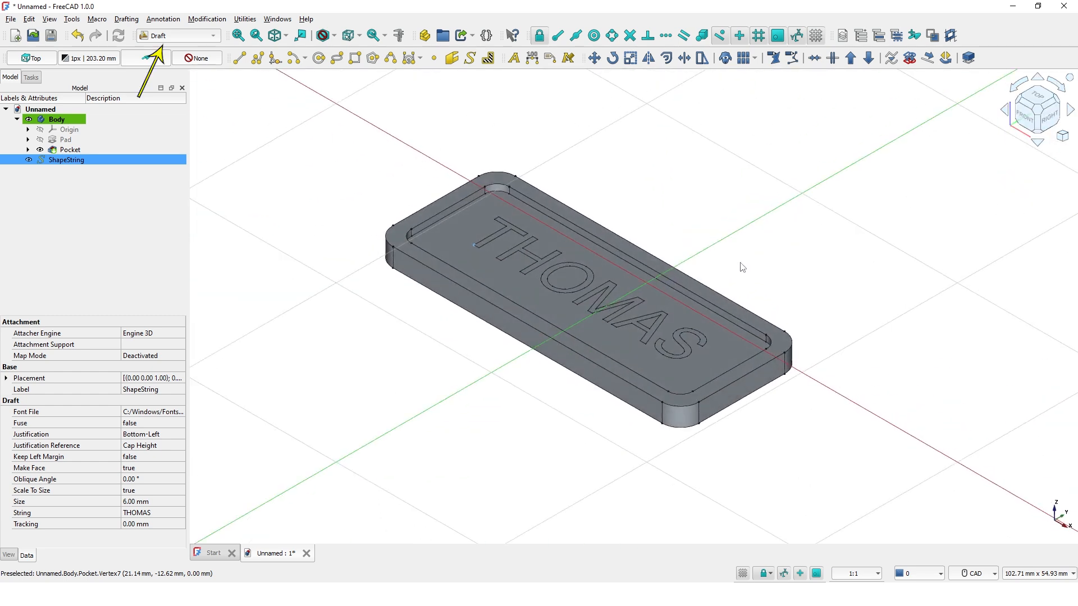
mouse_move(294, 163)
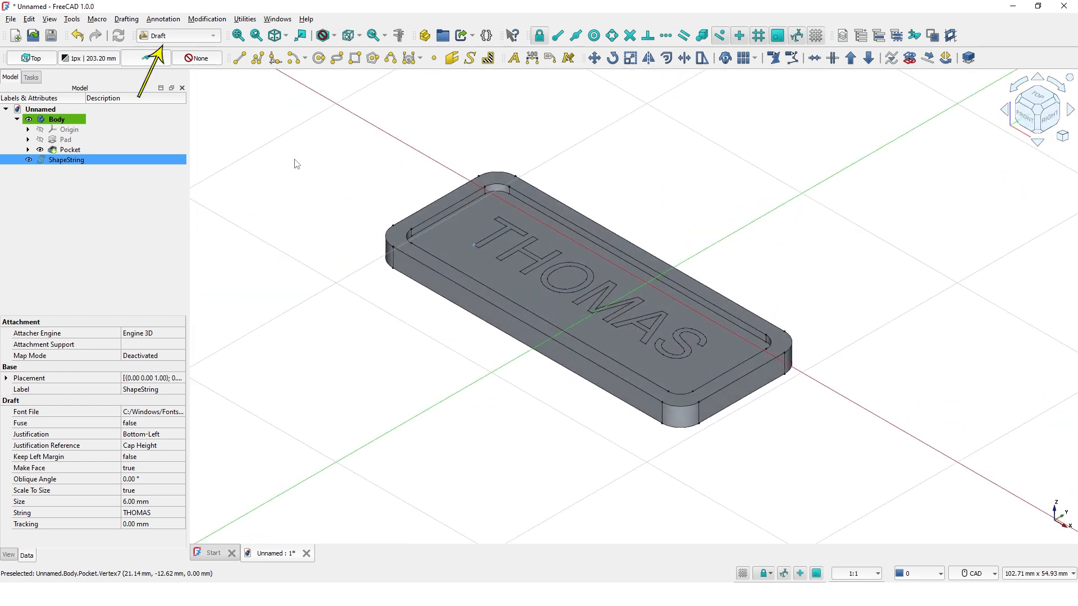
Return to Part Design and pad the ShapeString 1 mm, reversed, as Pad001.
left_click(175, 35)
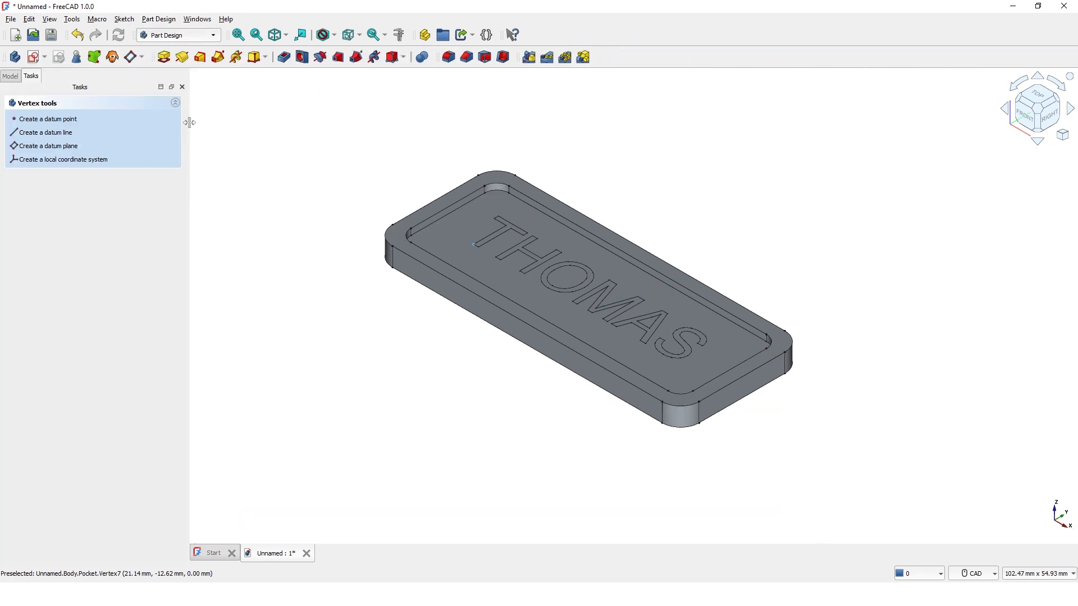
left_click(10, 76)
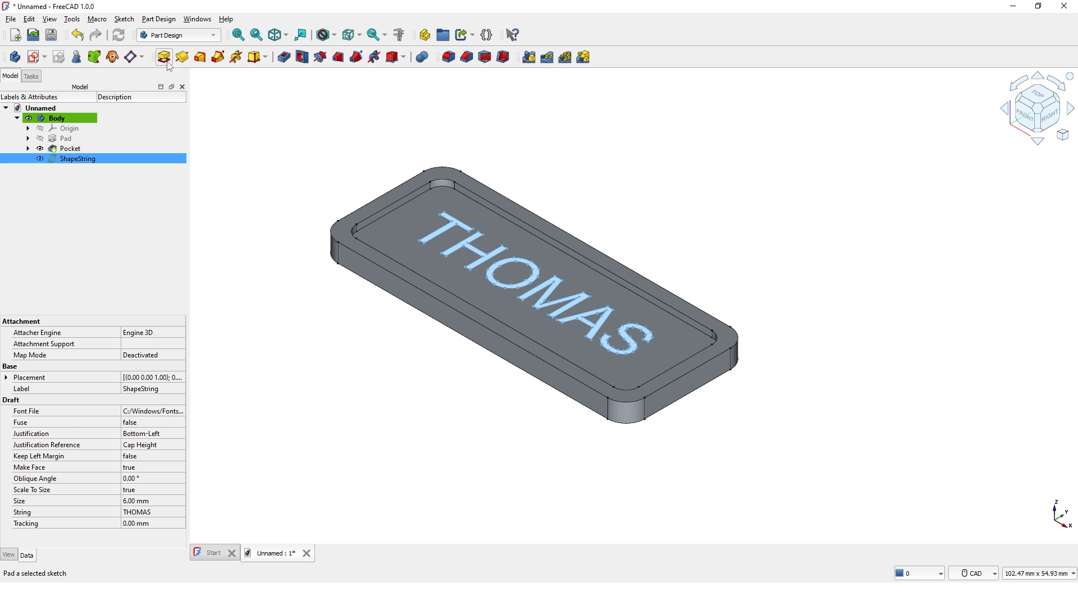
left_click(164, 56)
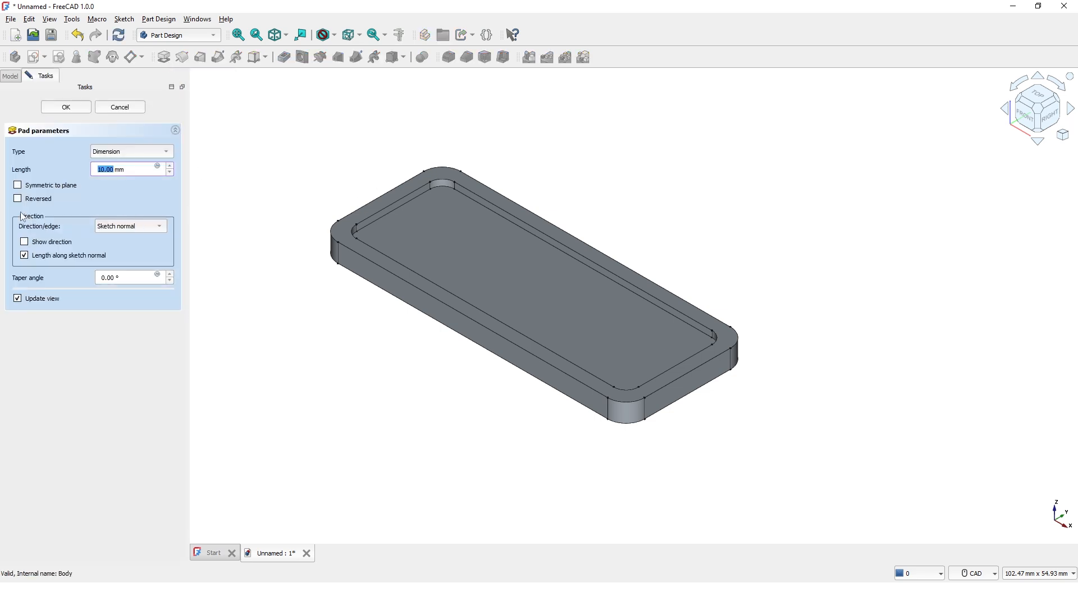
left_click(17, 199)
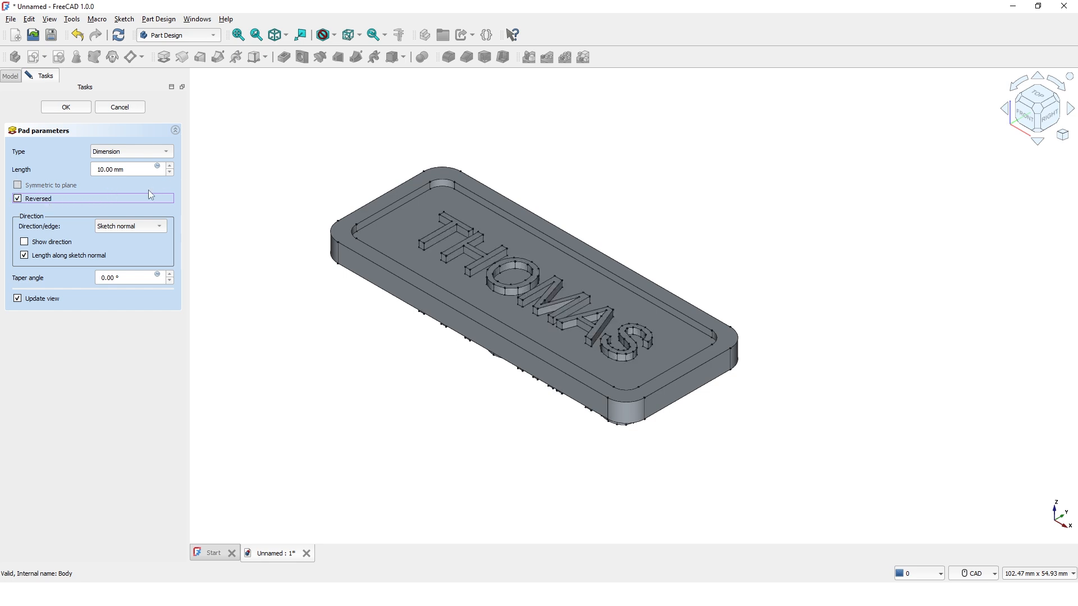
left_click(124, 169)
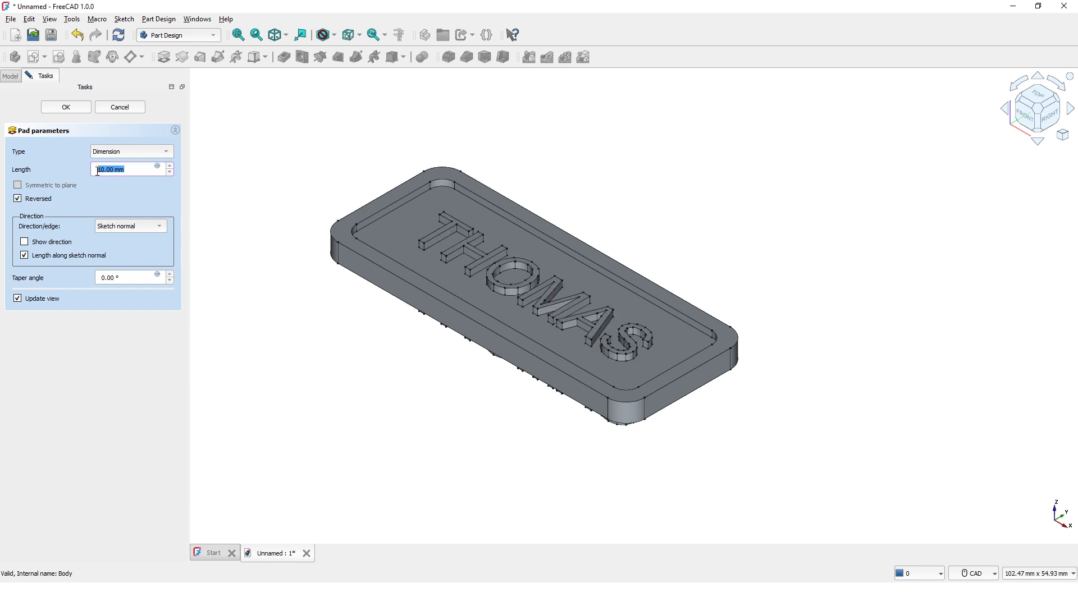
type("1")
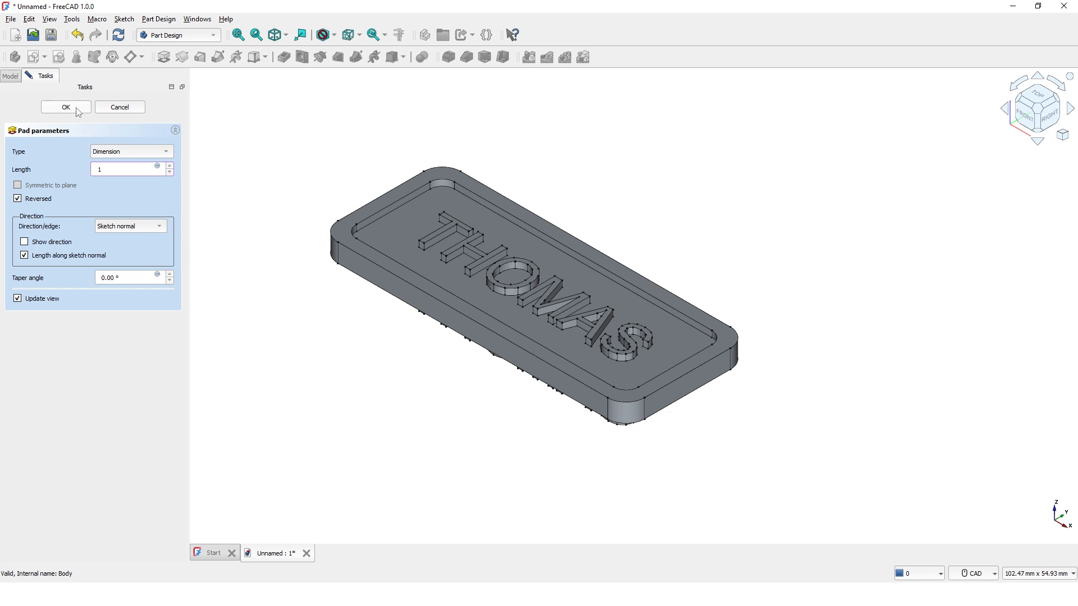
left_click(65, 107)
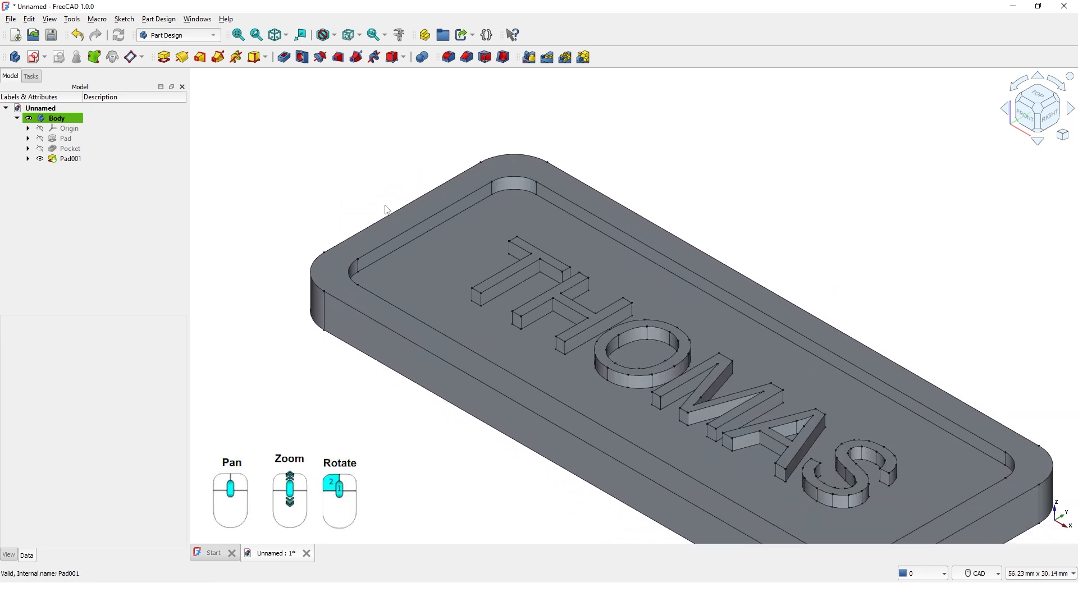
Start a sketch on the tag, draw a 2 mm line from the left edge, and centre a circle at its end.
left_click(71, 159)
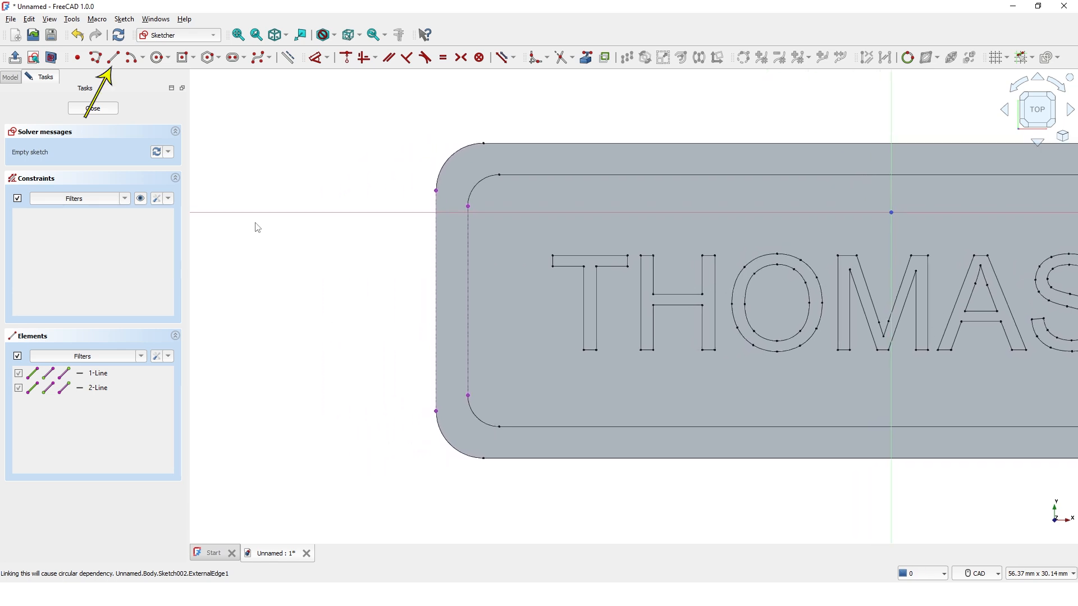
mouse_move(112, 58)
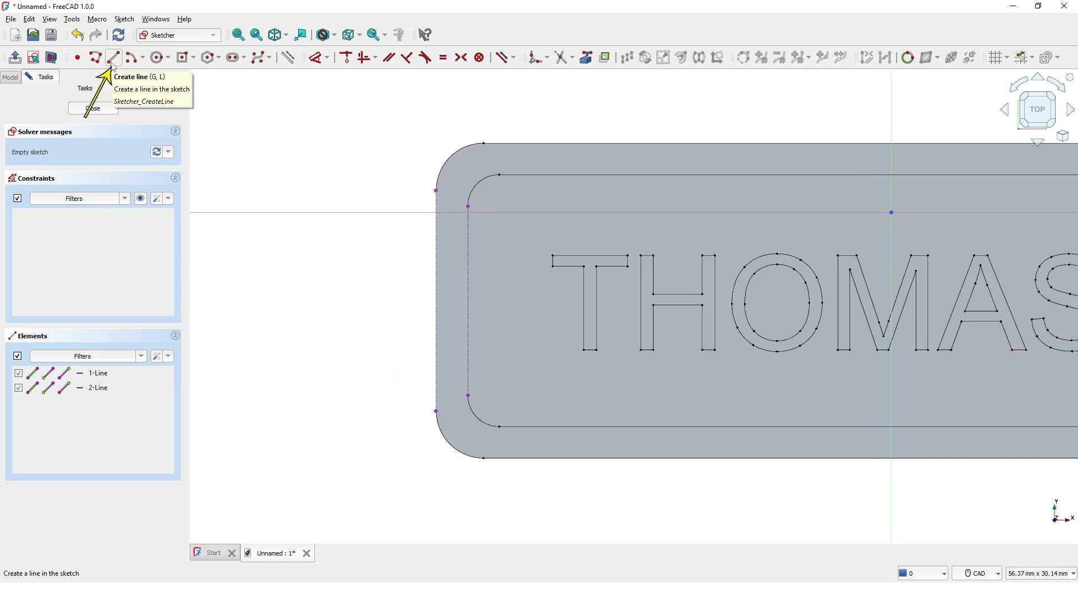
left_click(113, 57)
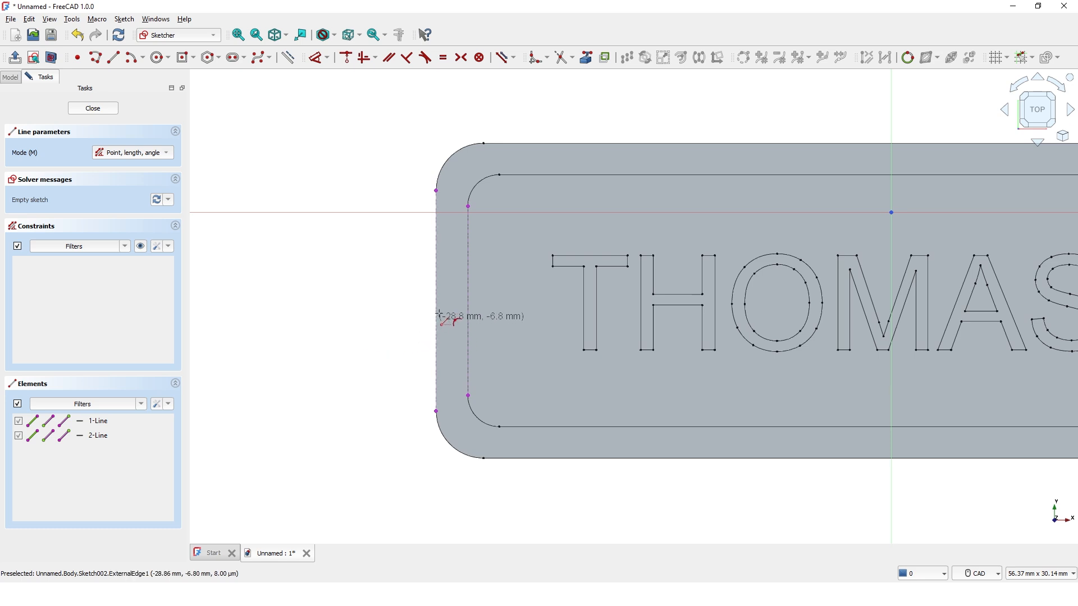
mouse_move(441, 337)
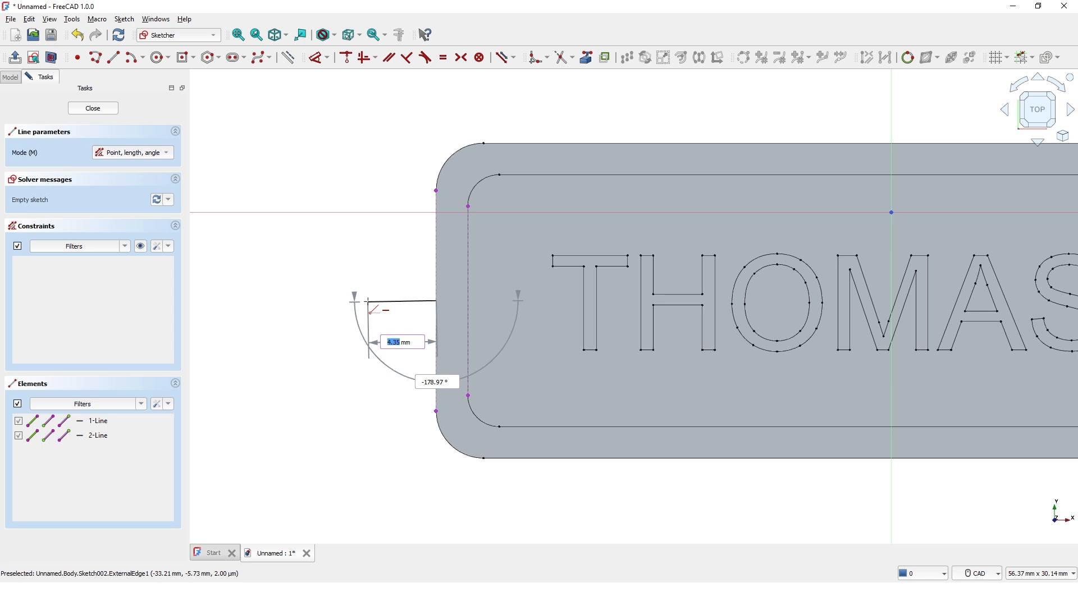
key("Tab")
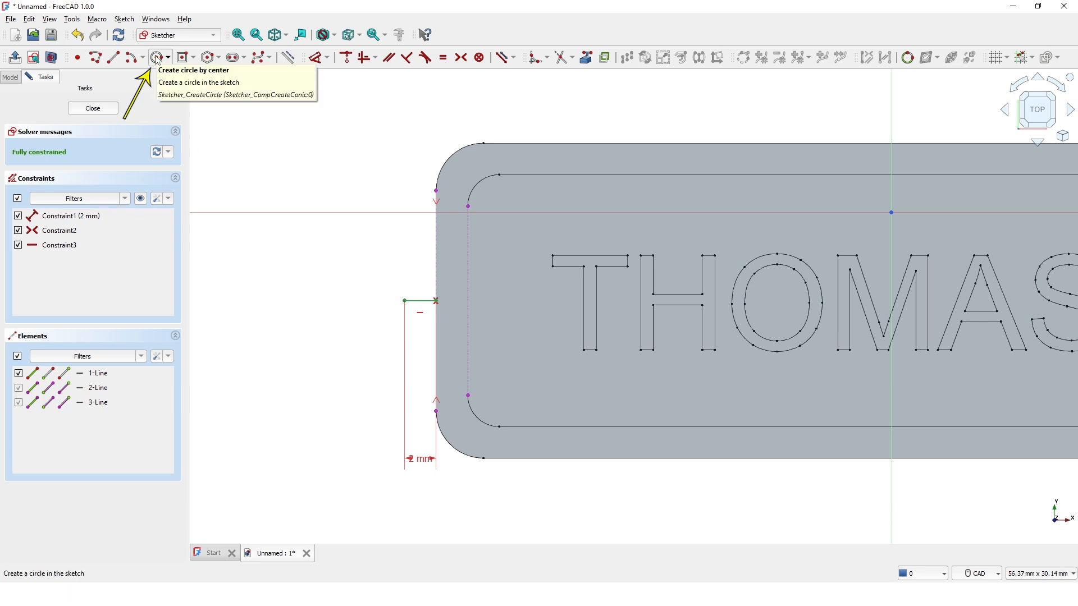
left_click(156, 58)
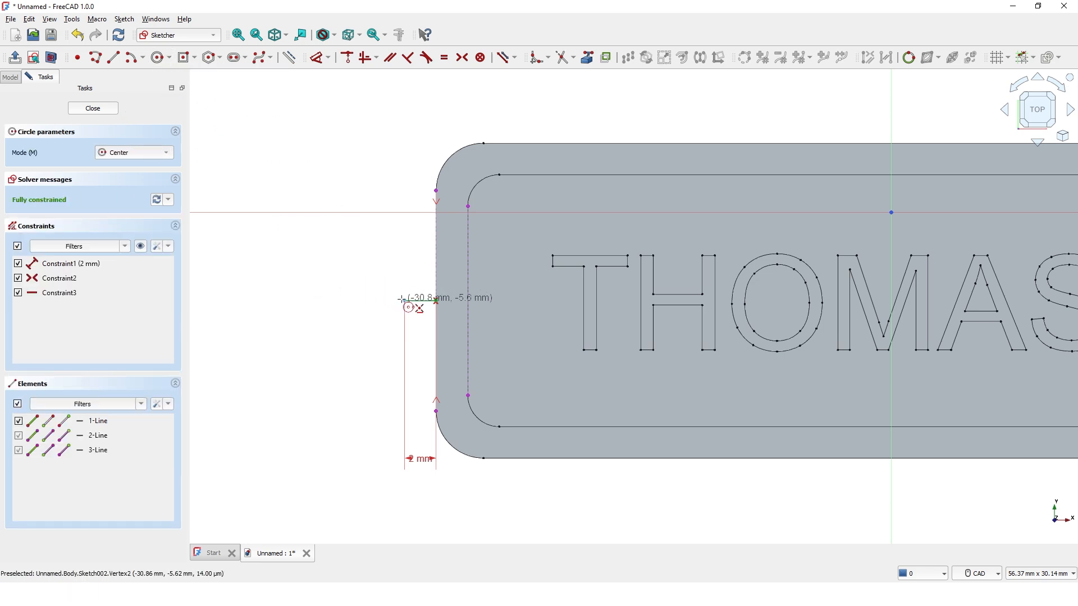
left_click(404, 300)
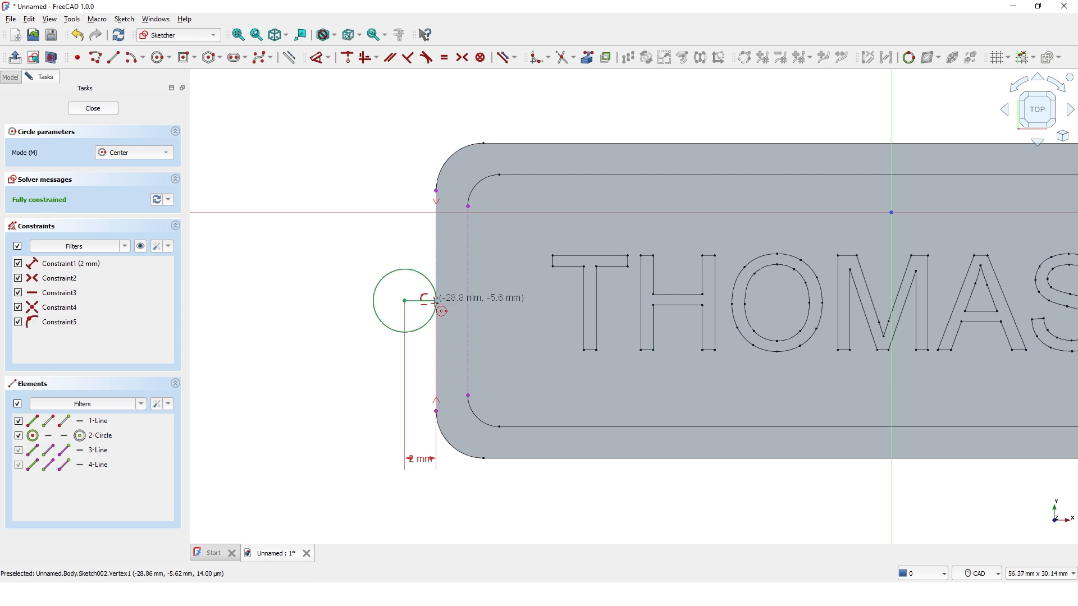
left_click(403, 300)
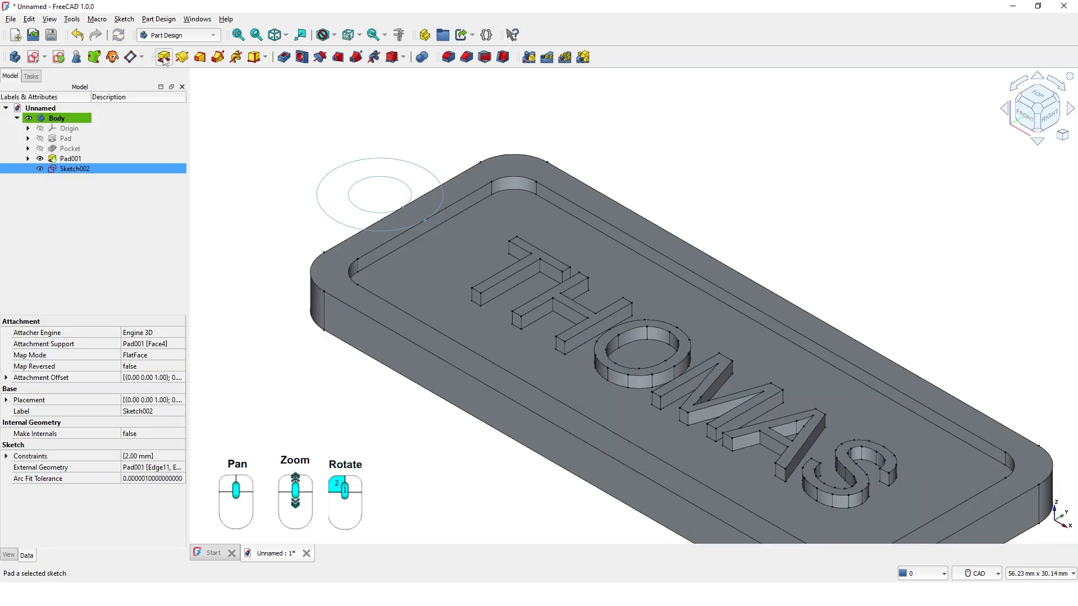
Pad Sketch002 reversed by 3 mm to create the lug, Pad002.
left_click(163, 56)
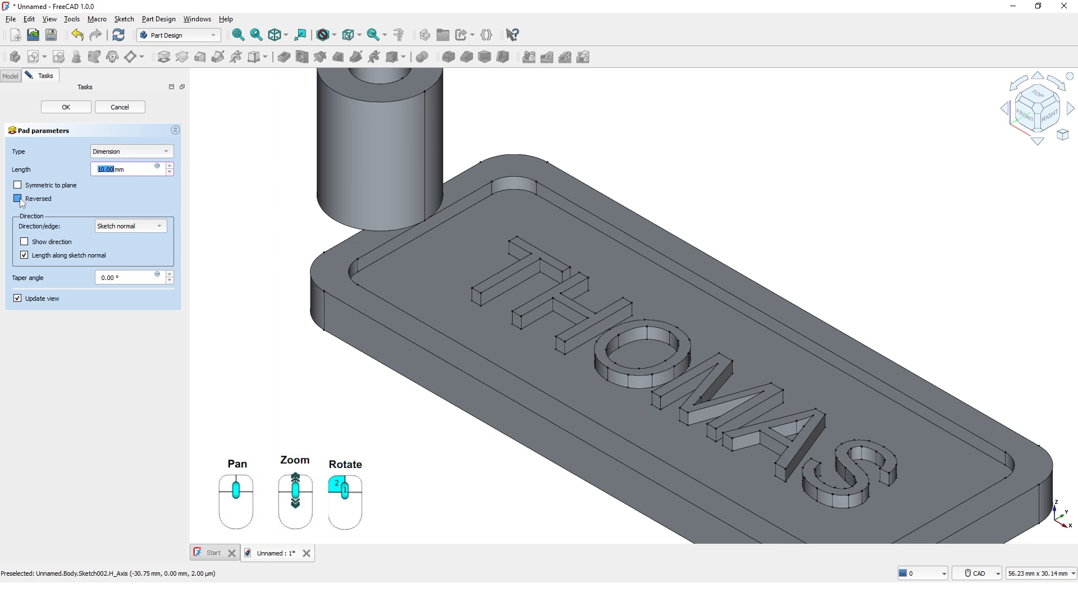
left_click(18, 199)
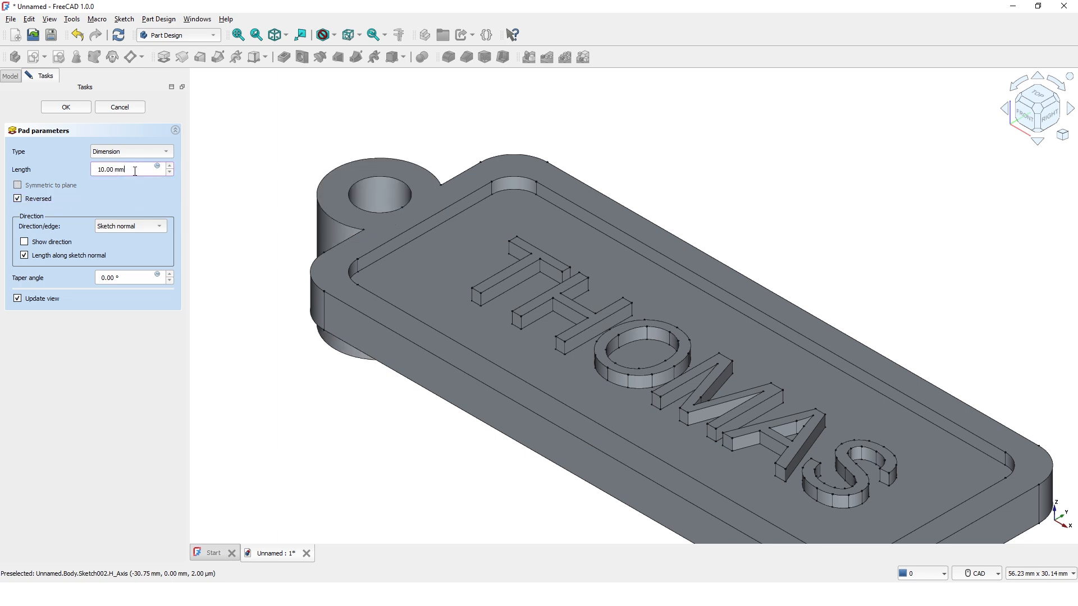
triple_click(120, 169)
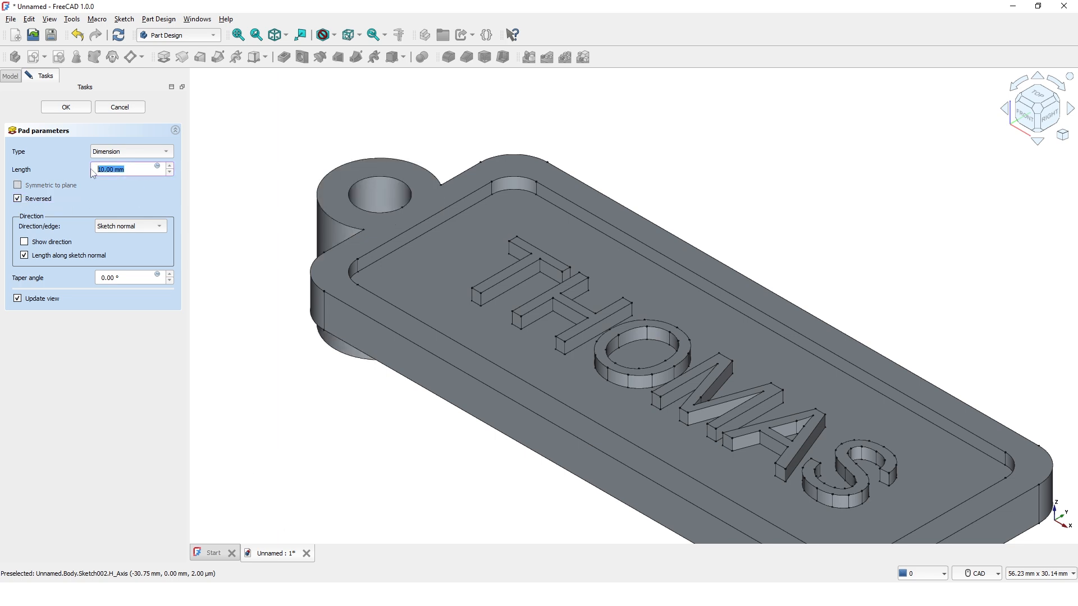
type("3")
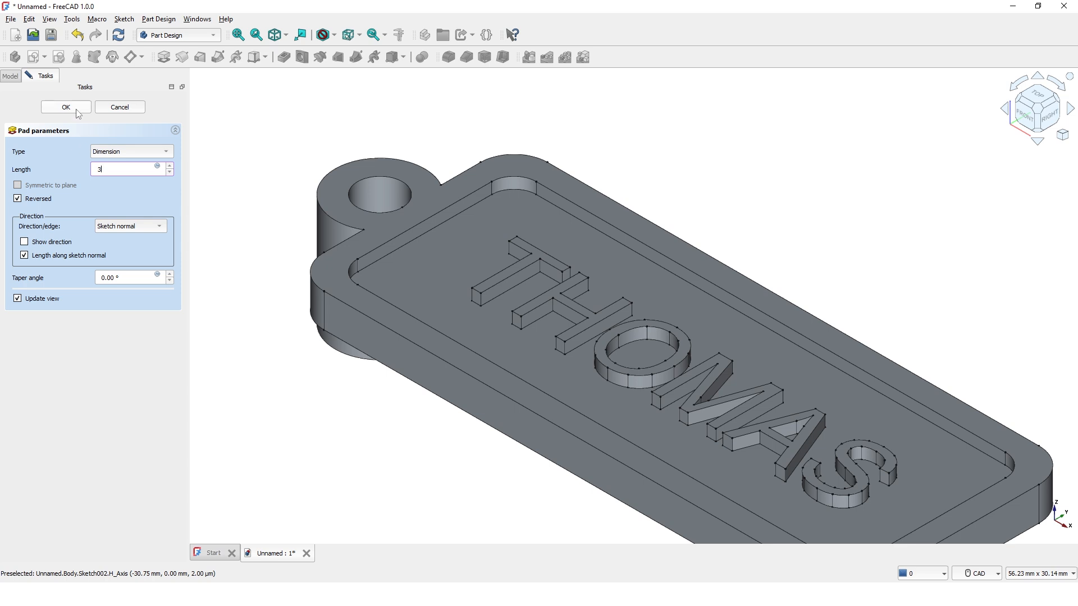
left_click(65, 106)
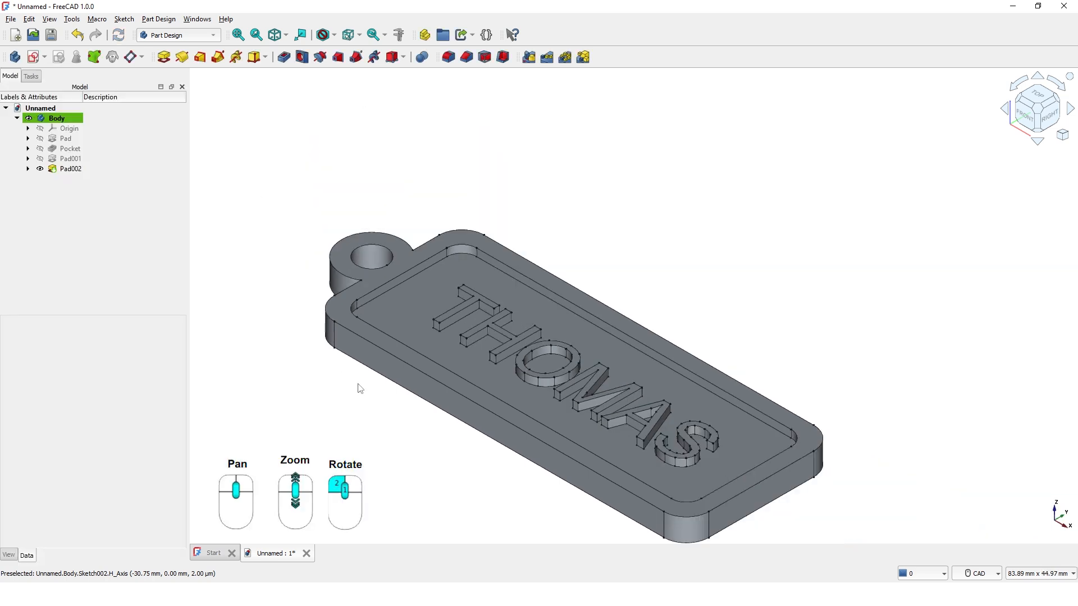
scroll("down", 3)
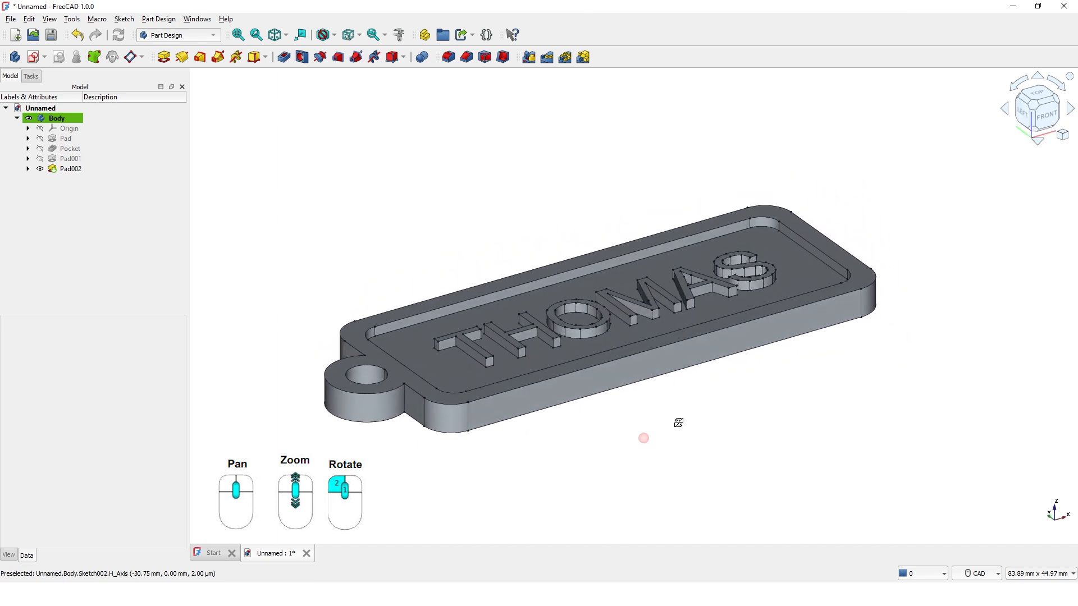
scroll("down", 3)
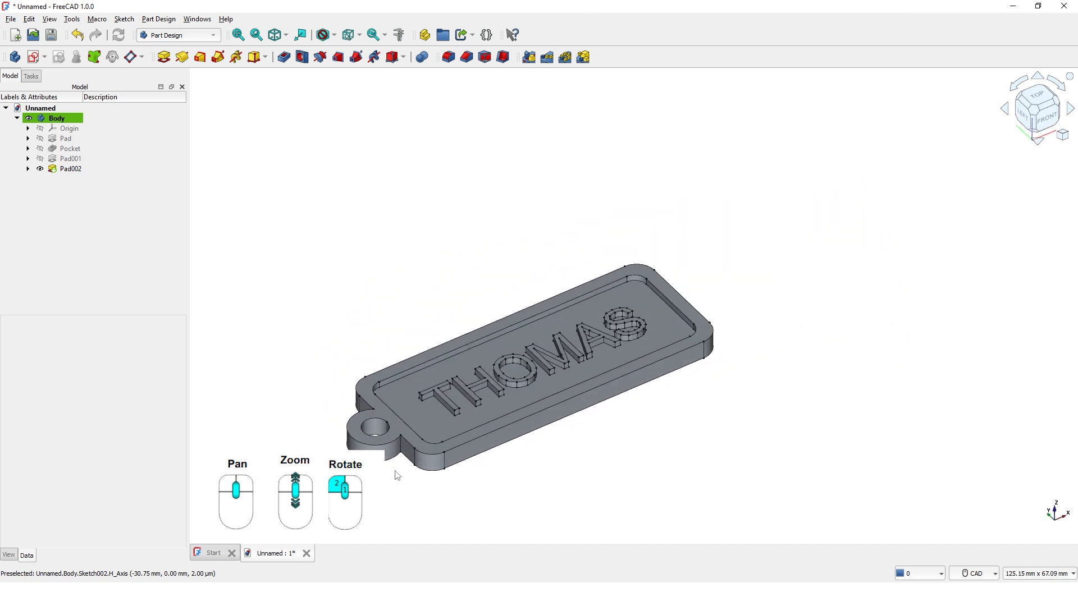
scroll("down", 3)
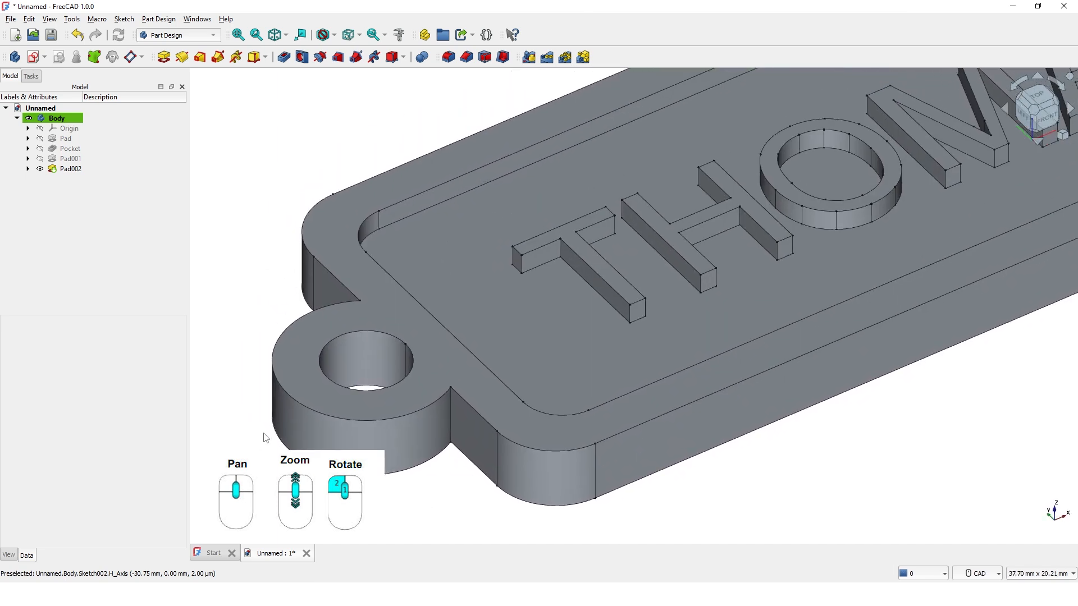
In wireframe view, fillet the lug-to-tag junction edges with a 3 mm radius.
left_click(322, 35)
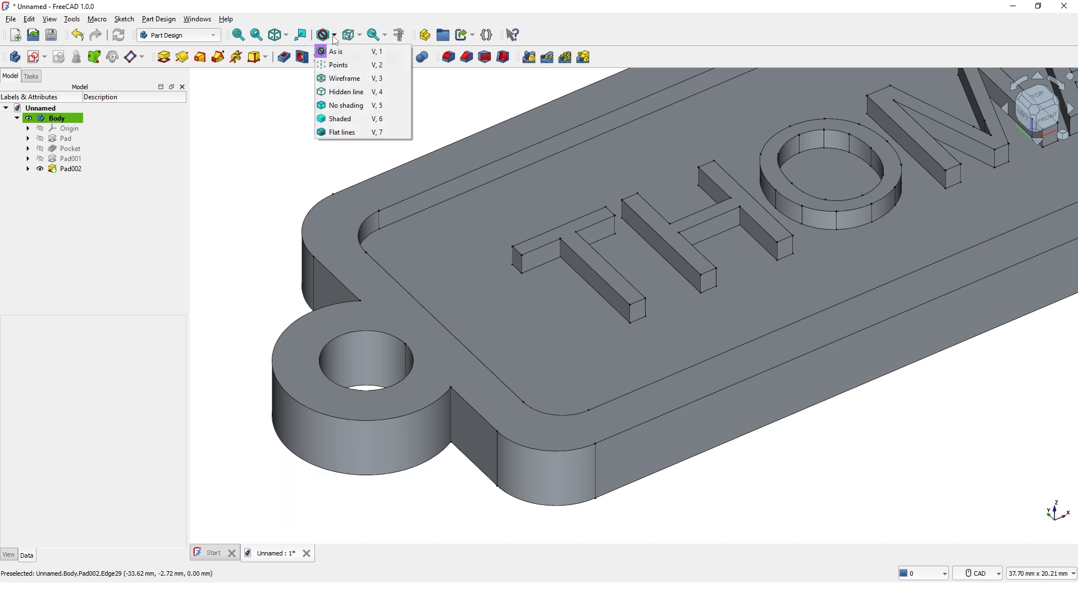
left_click(344, 77)
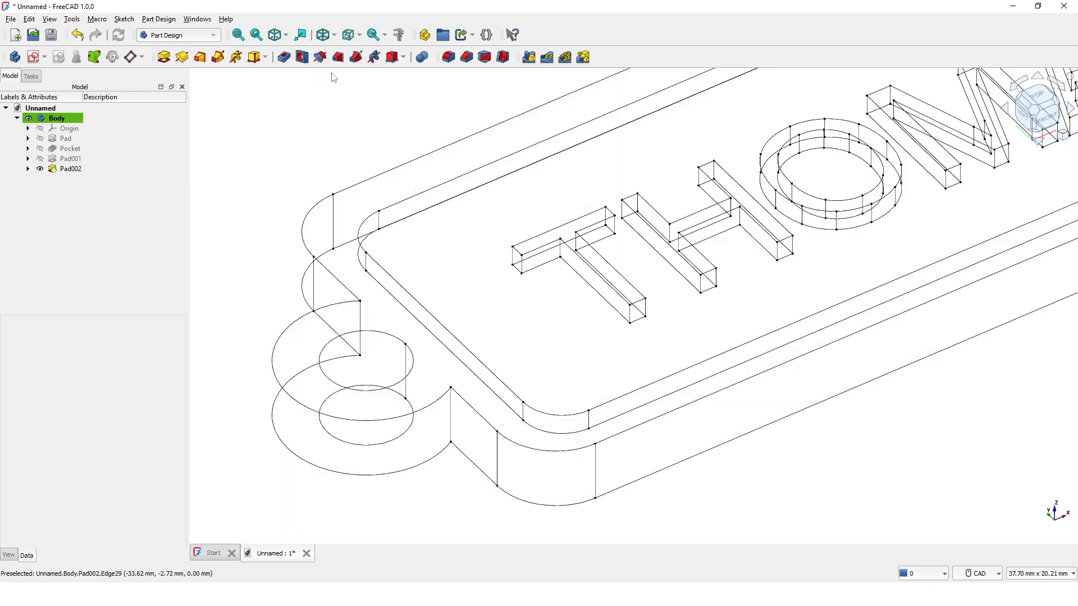
left_click(70, 169)
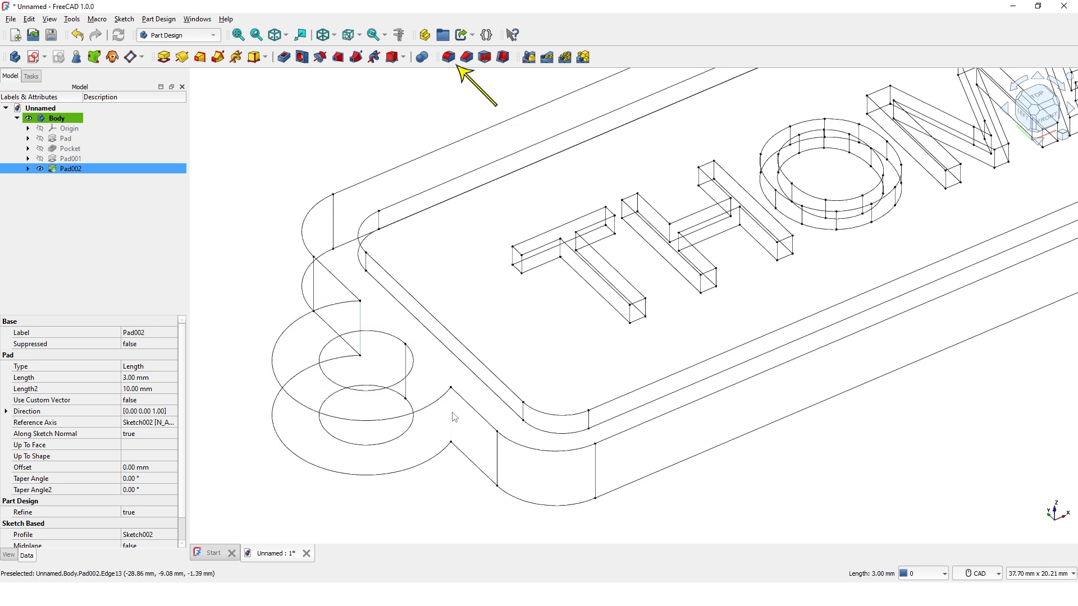
mouse_move(447, 57)
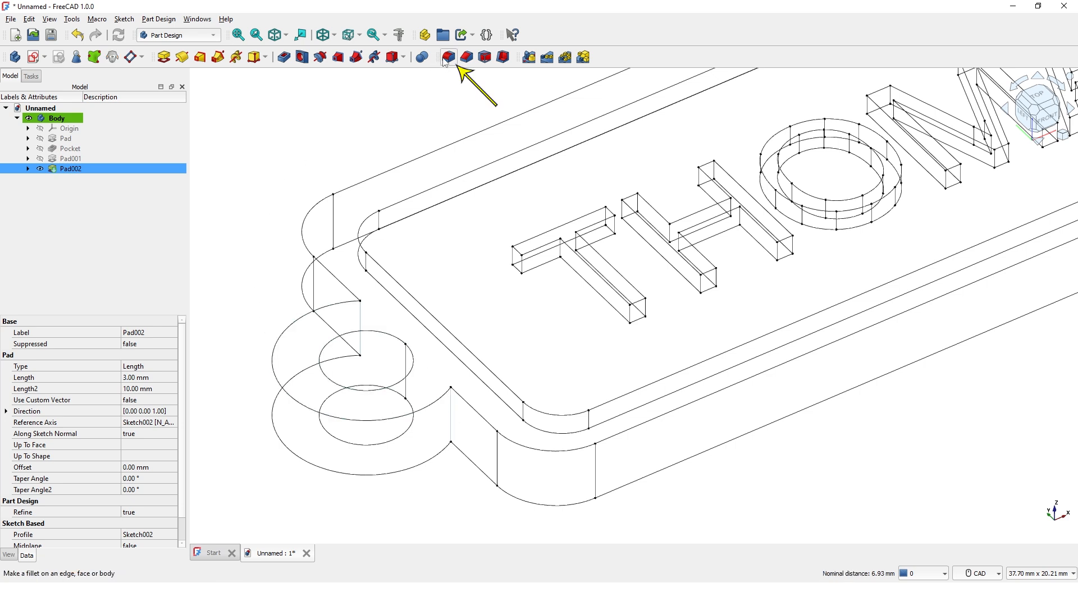
left_click(448, 57)
type("3")
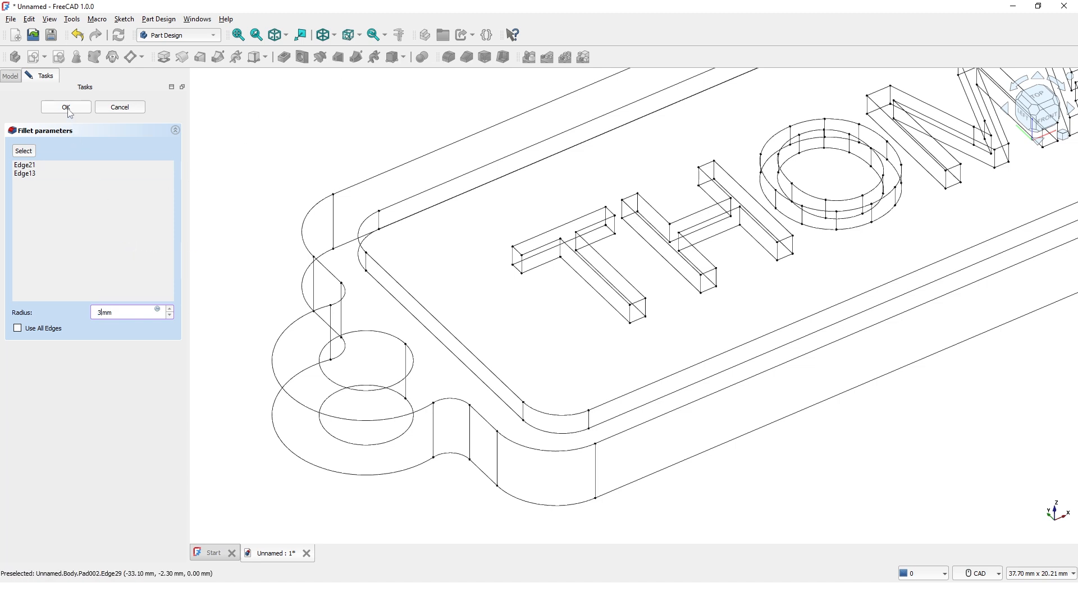
left_click(65, 107)
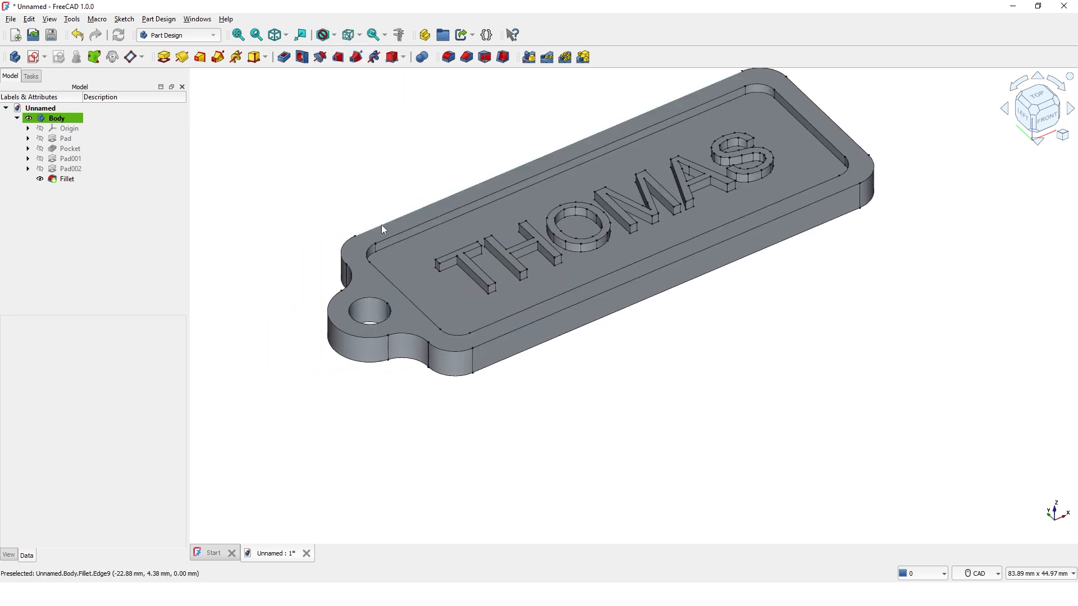
Select the raised border's top face and fillet it with a 0.2 mm radius.
scroll("down", 3)
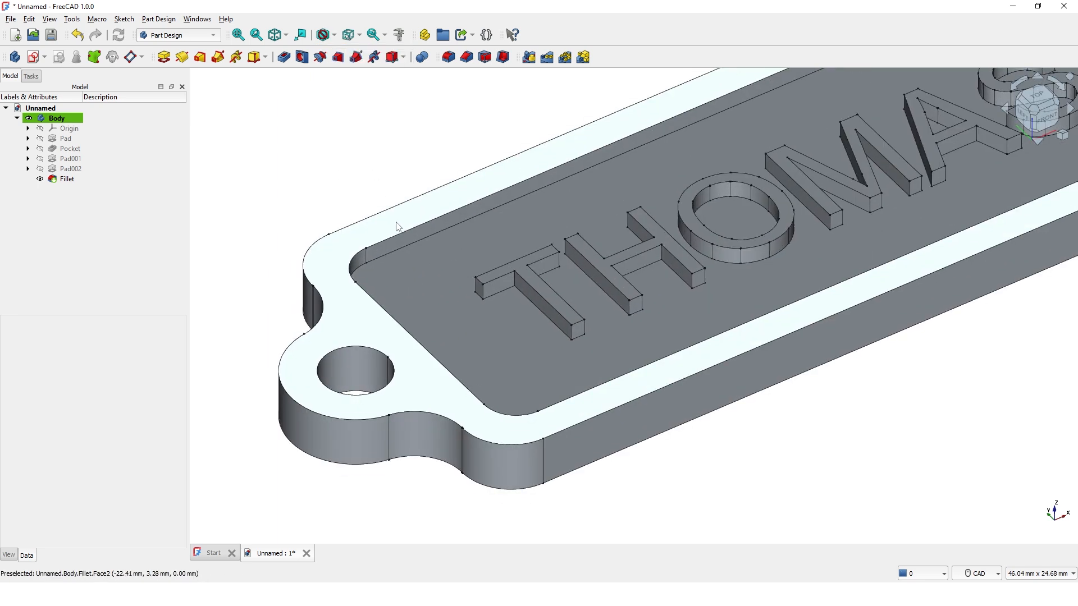
left_click(66, 179)
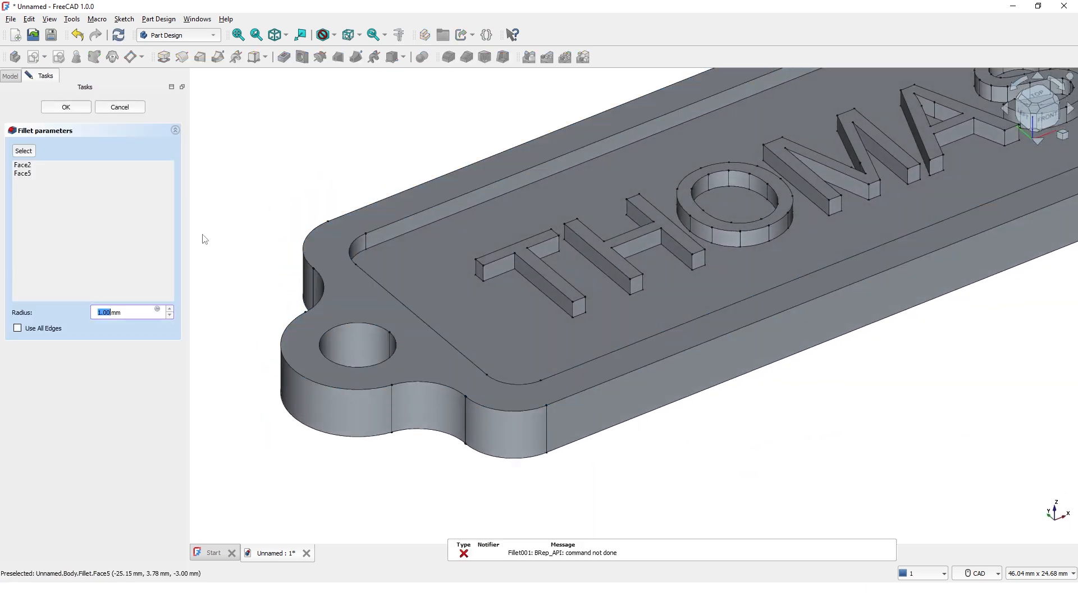
type(".2")
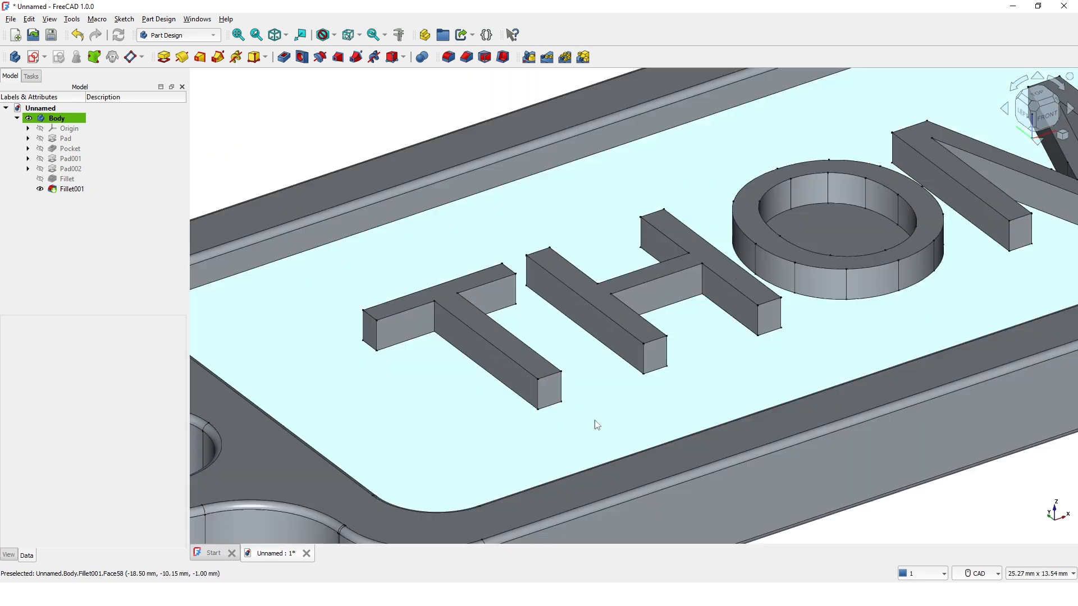
Fillet the selected THOMAS letter top faces with a 0.2 mm radius, creating Fillet002.
left_click(535, 365)
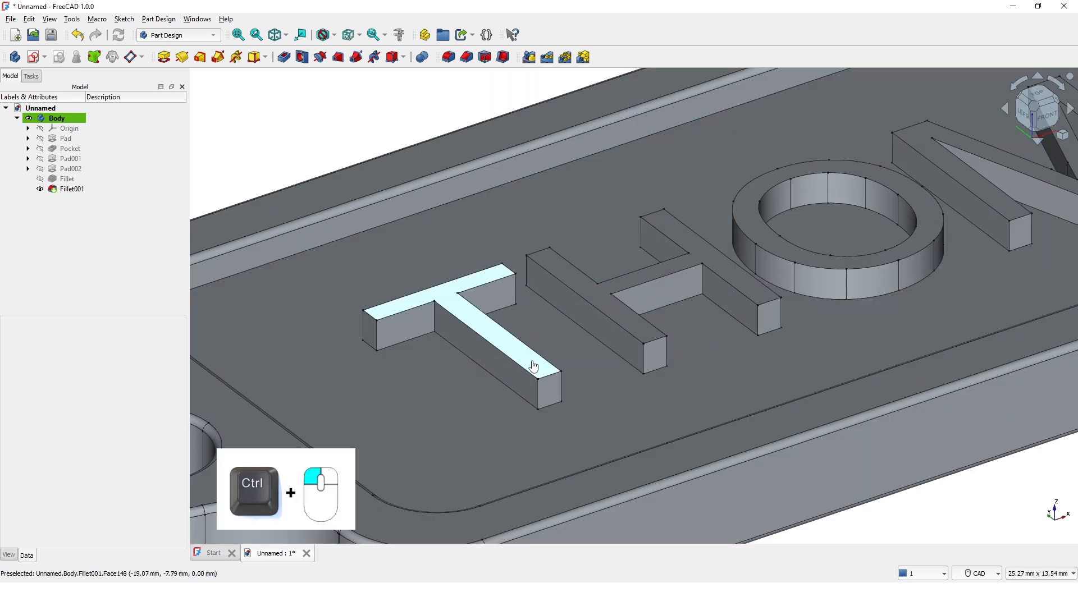
left_click(591, 295)
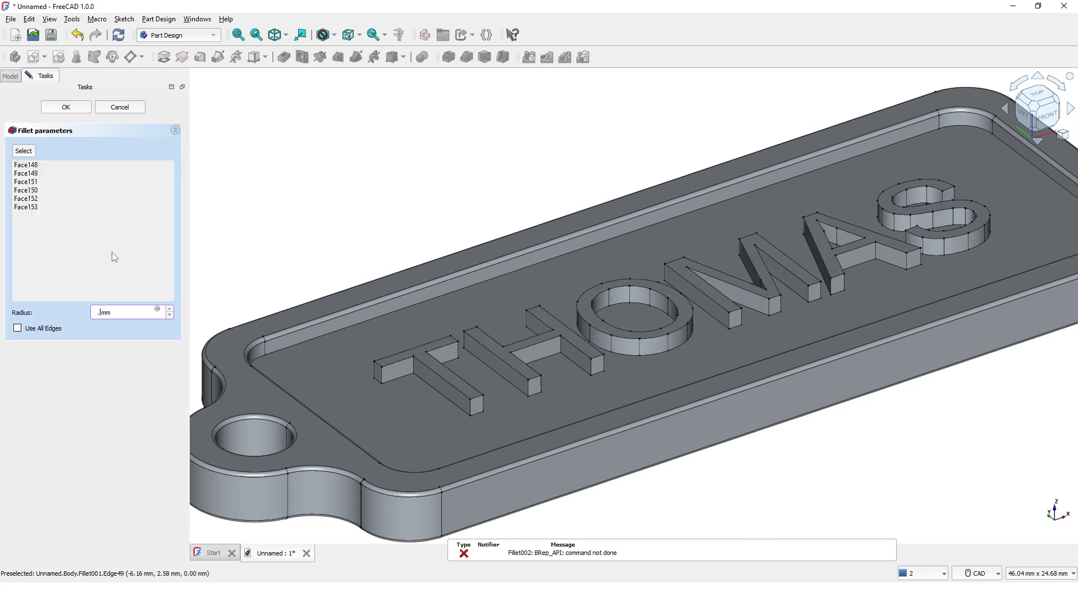
type(".2 mm")
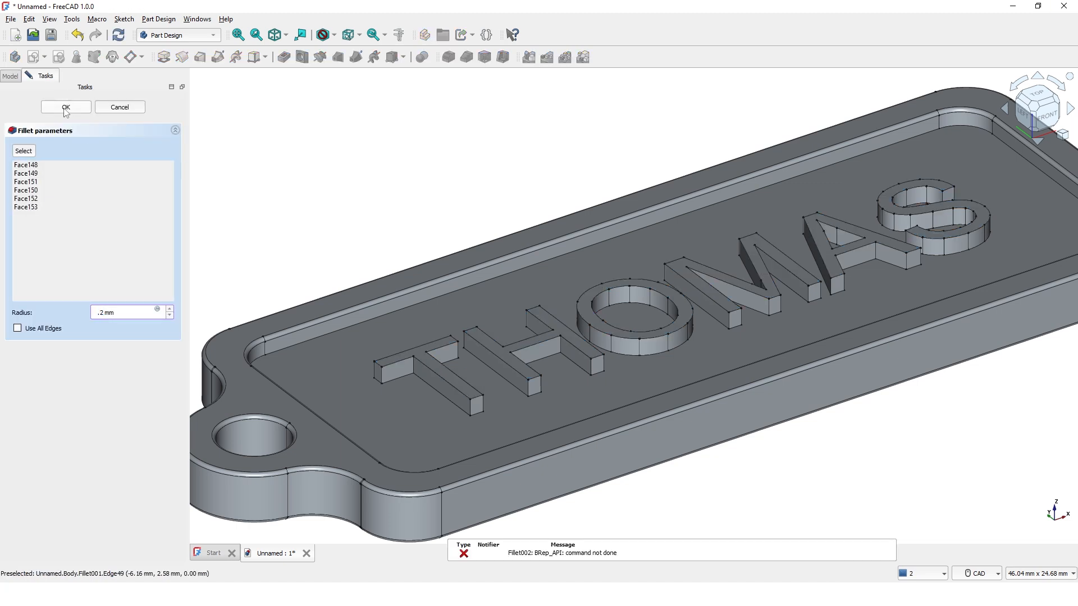
left_click(65, 107)
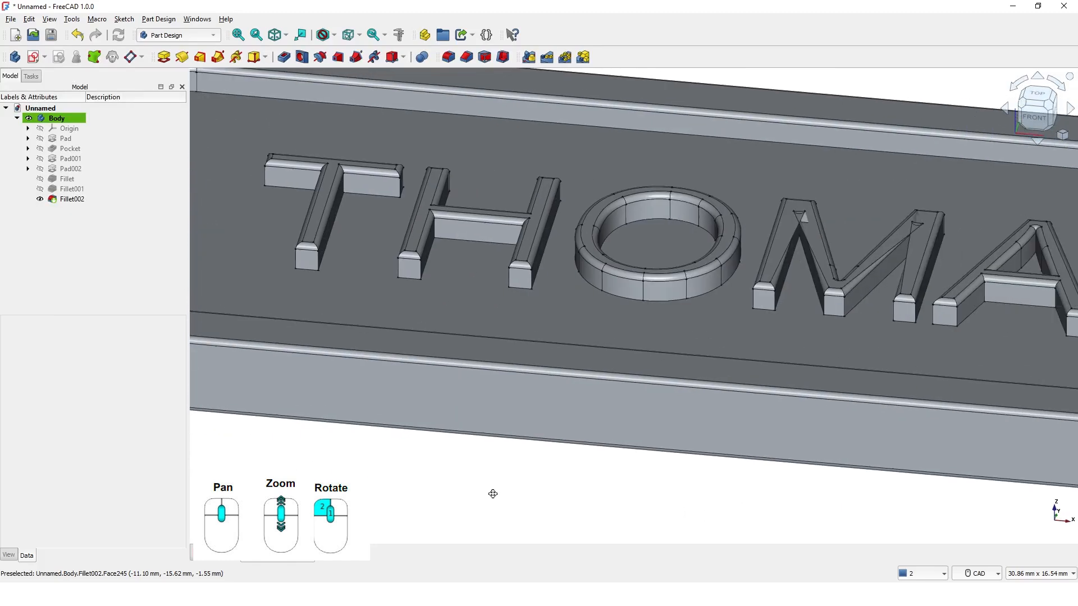
scroll("down", 3)
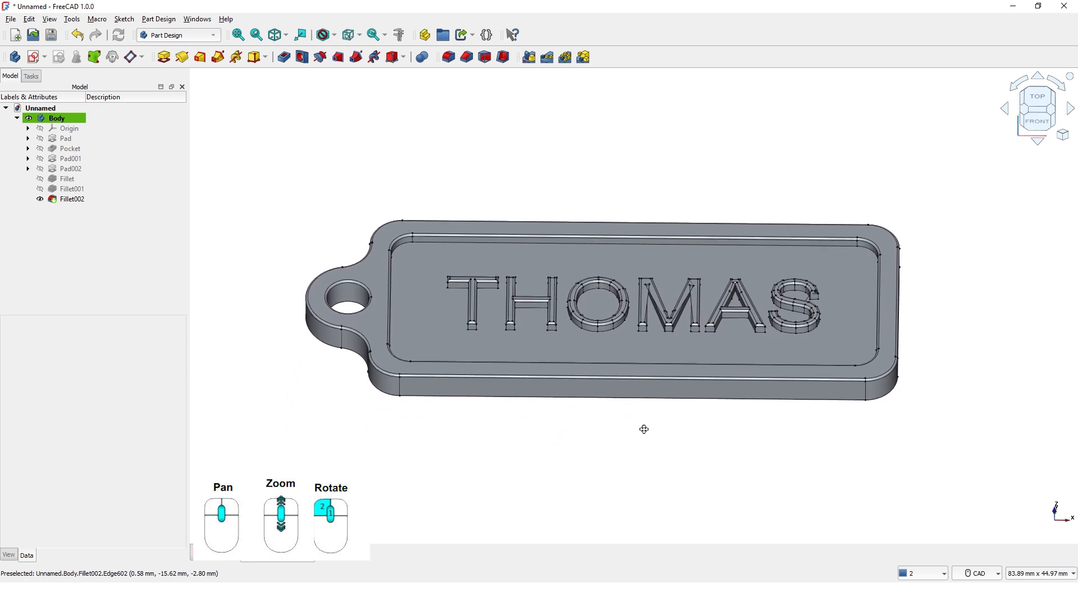
left_click_drag(644, 430, 670, 470)
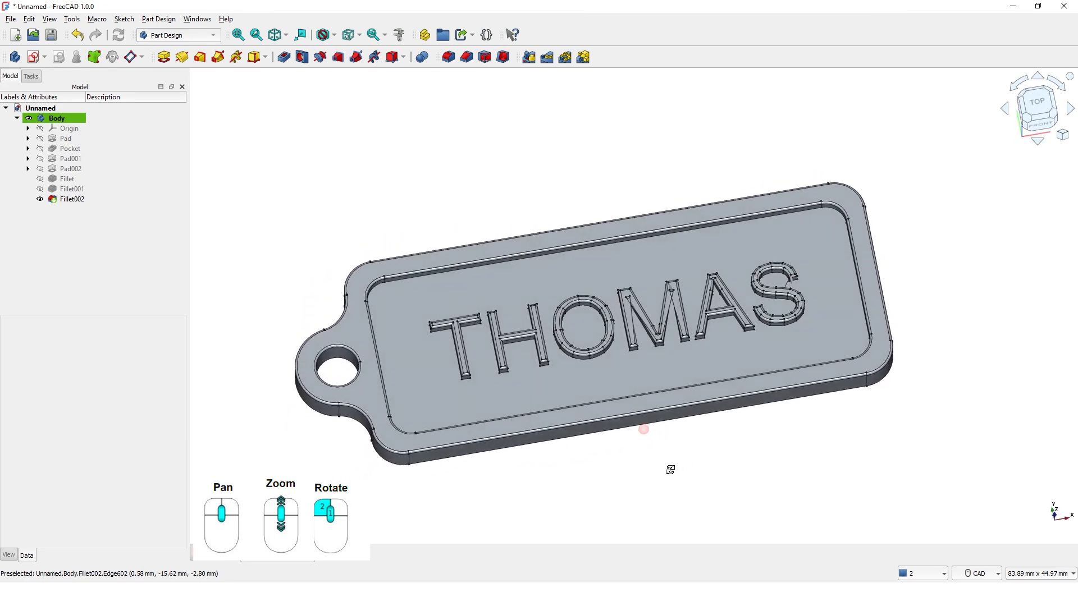